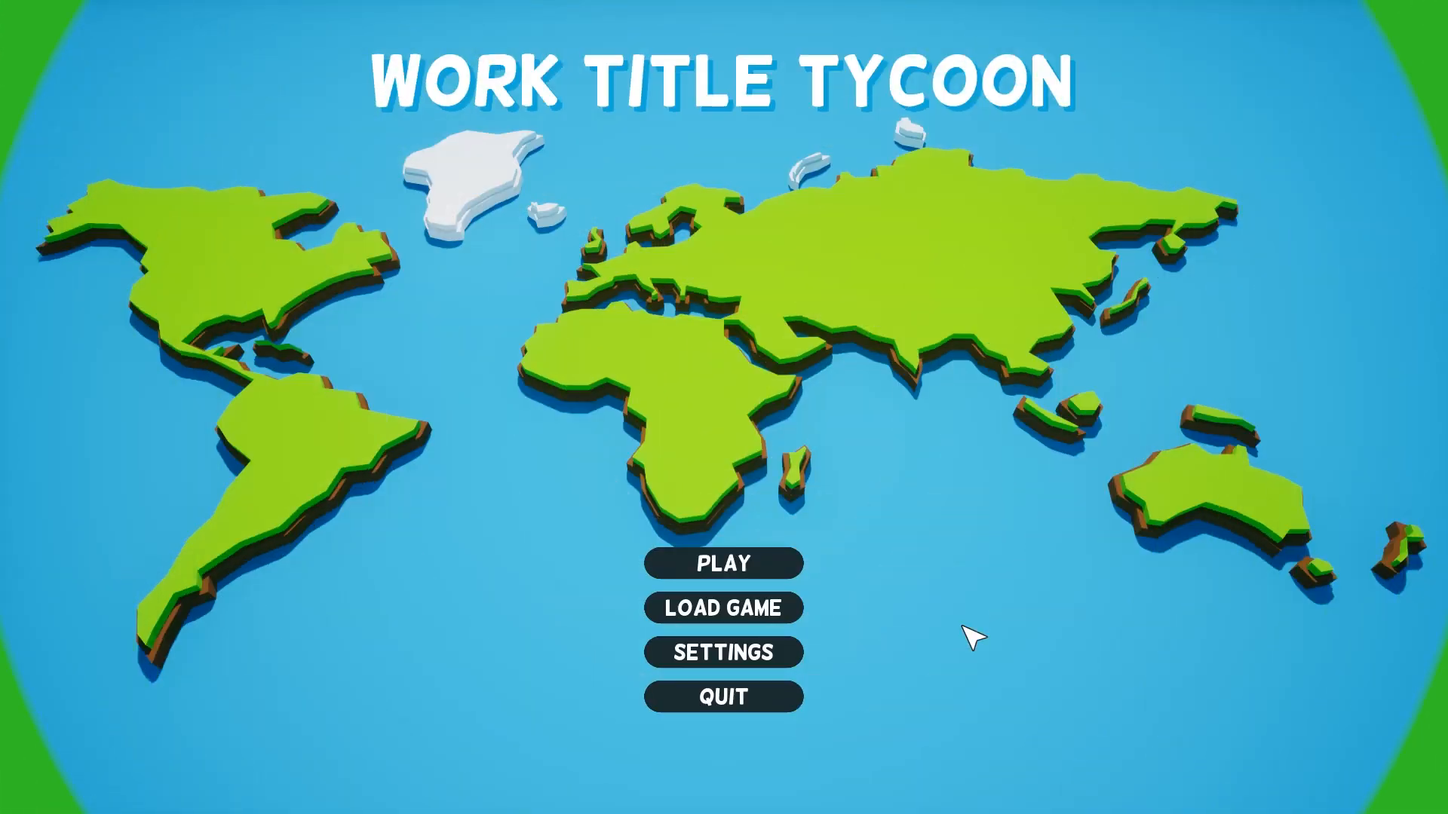
{"action": "mouse_move", "coordinate": [979, 130]}
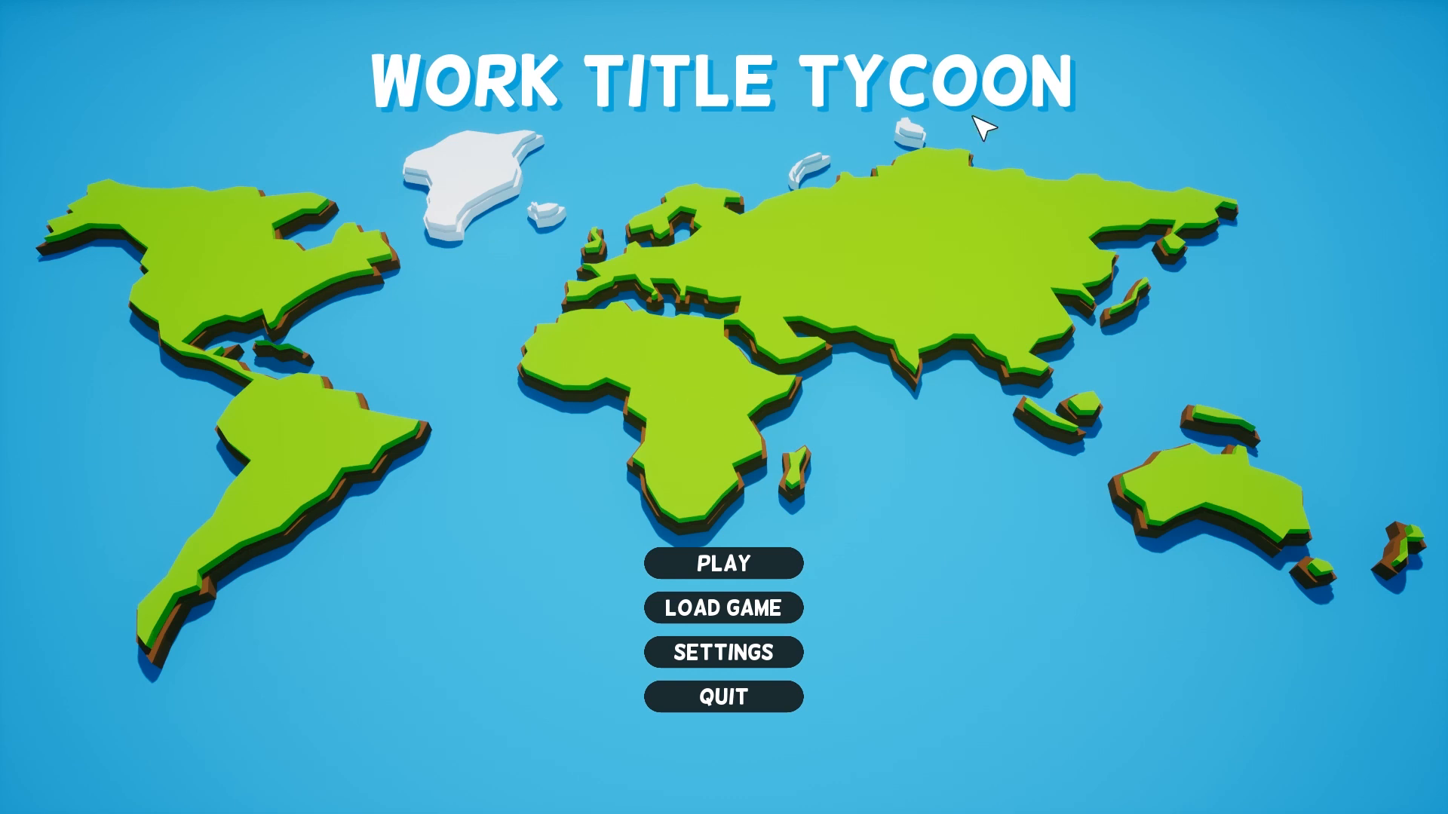
{"action": "mouse_move", "coordinate": [955, 558]}
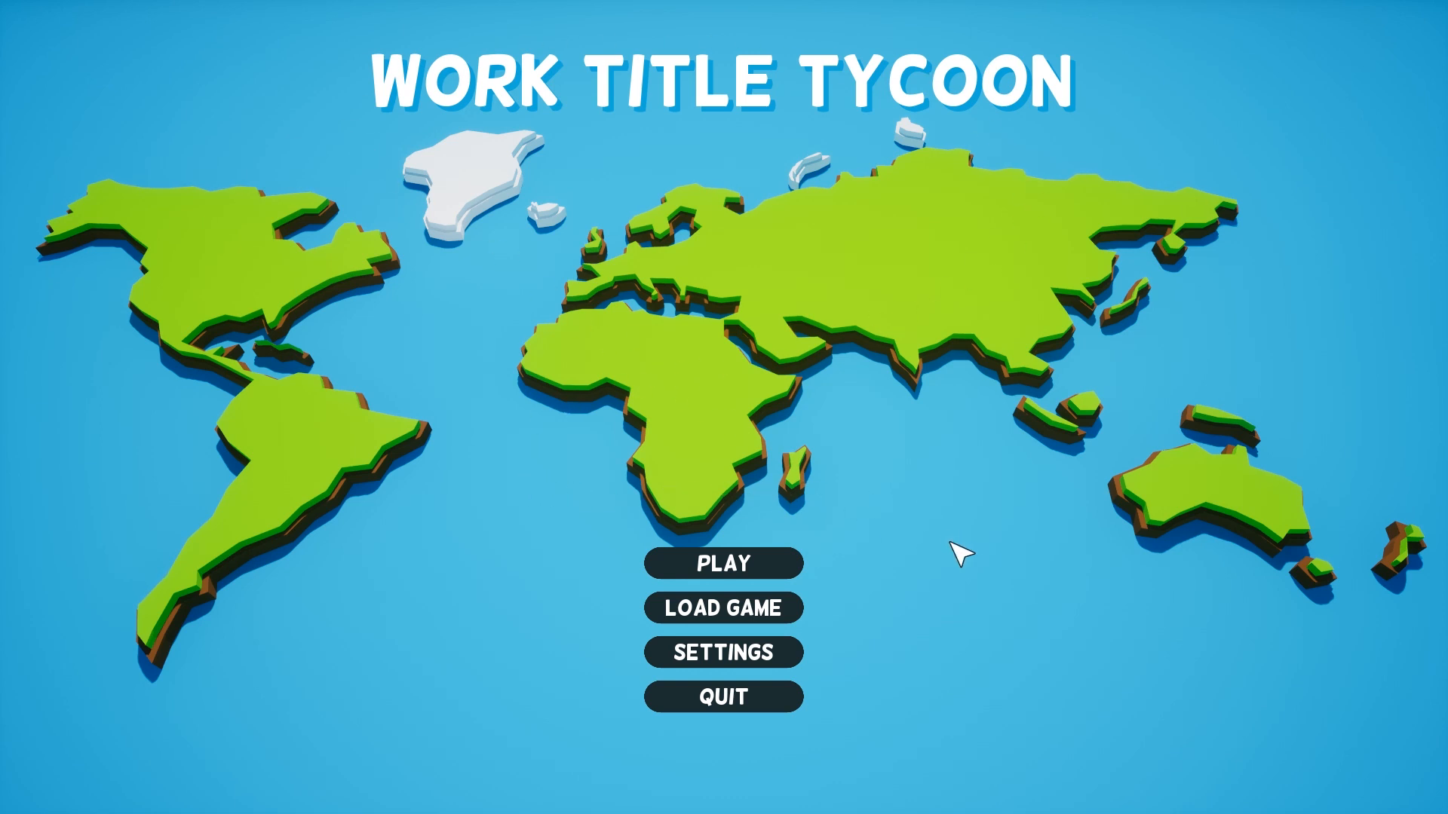
{"action": "mouse_move", "coordinate": [846, 338]}
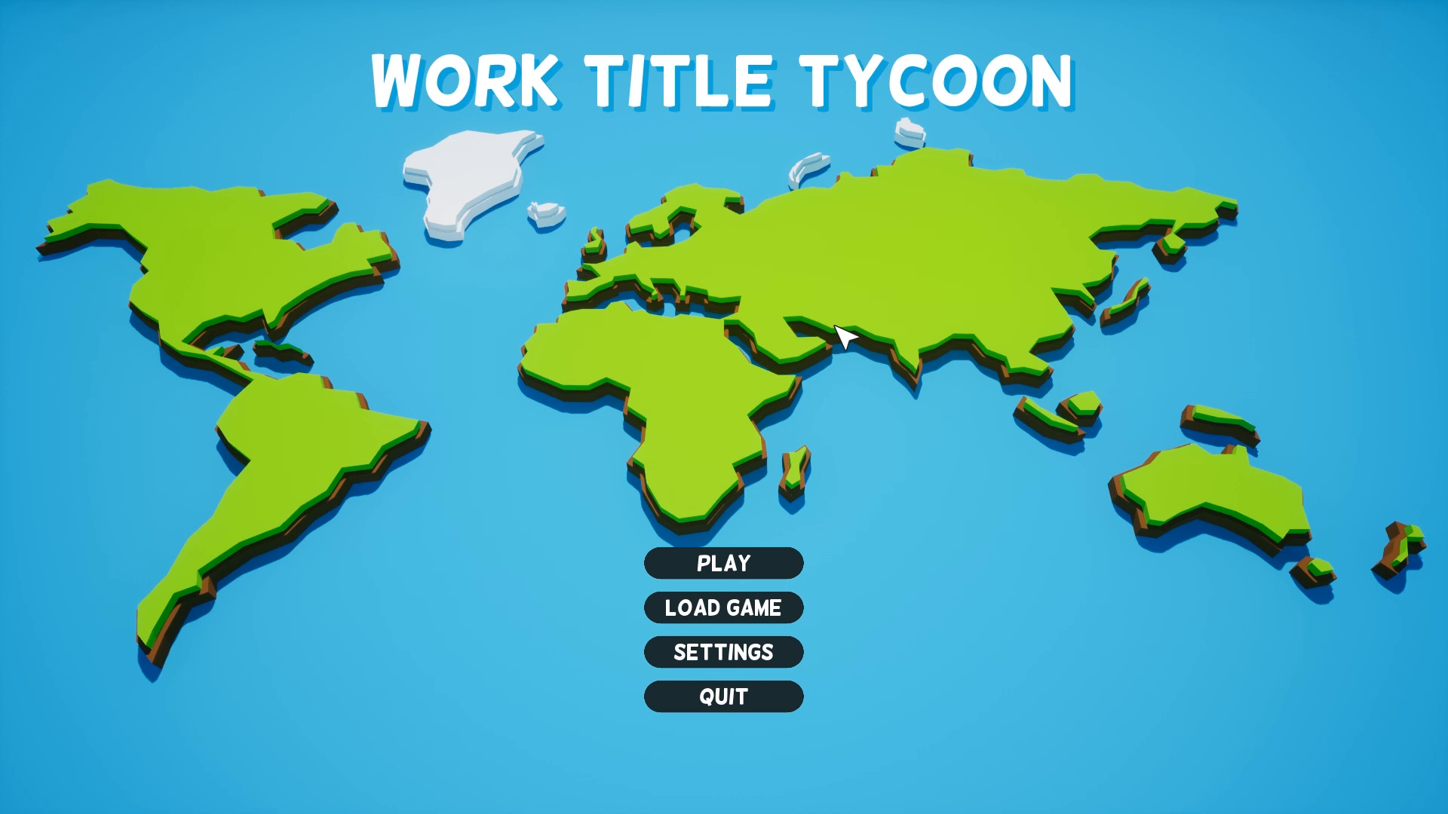
{"action": "mouse_move", "coordinate": [816, 423]}
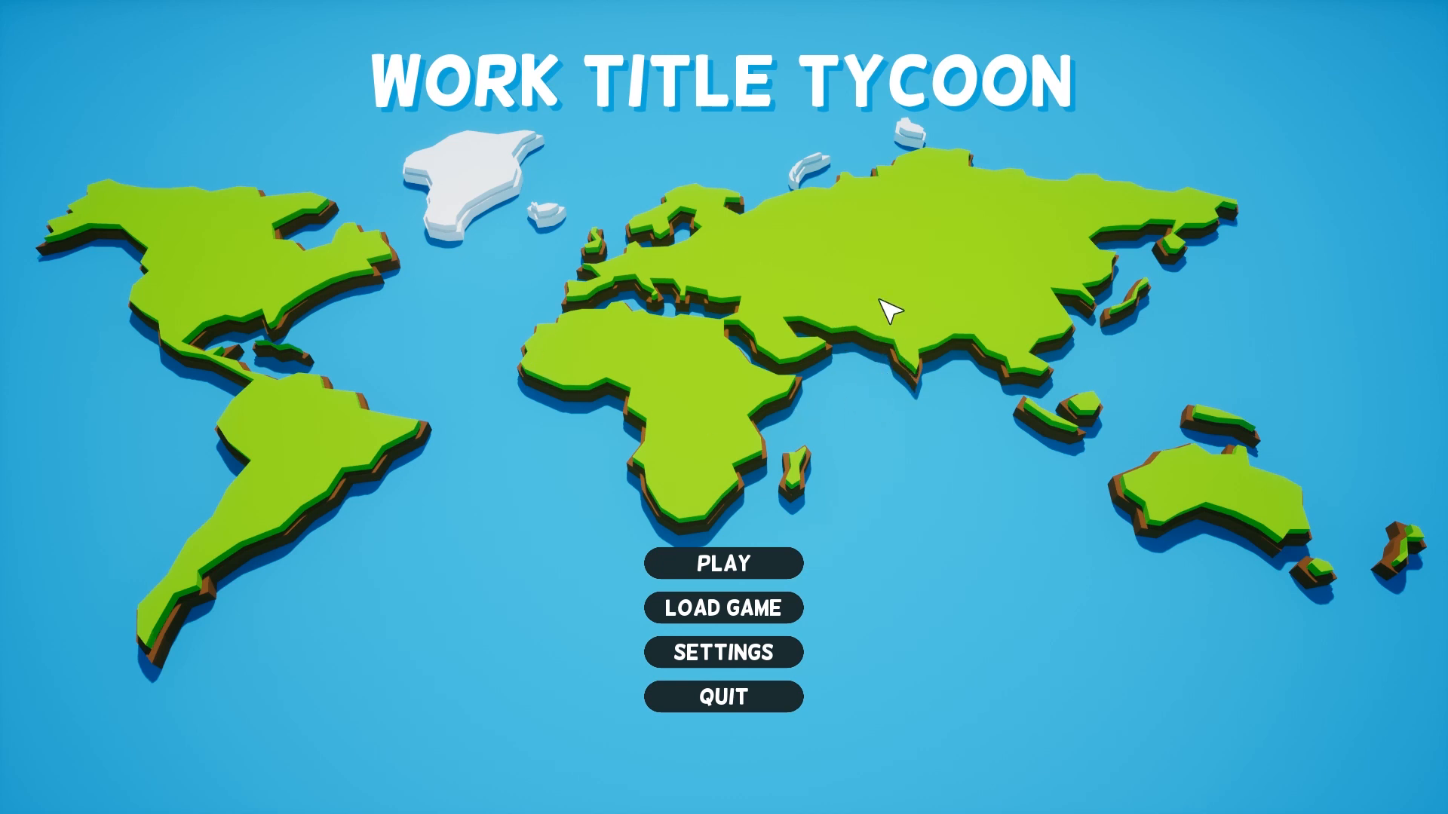
{"action": "mouse_move", "coordinate": [751, 485]}
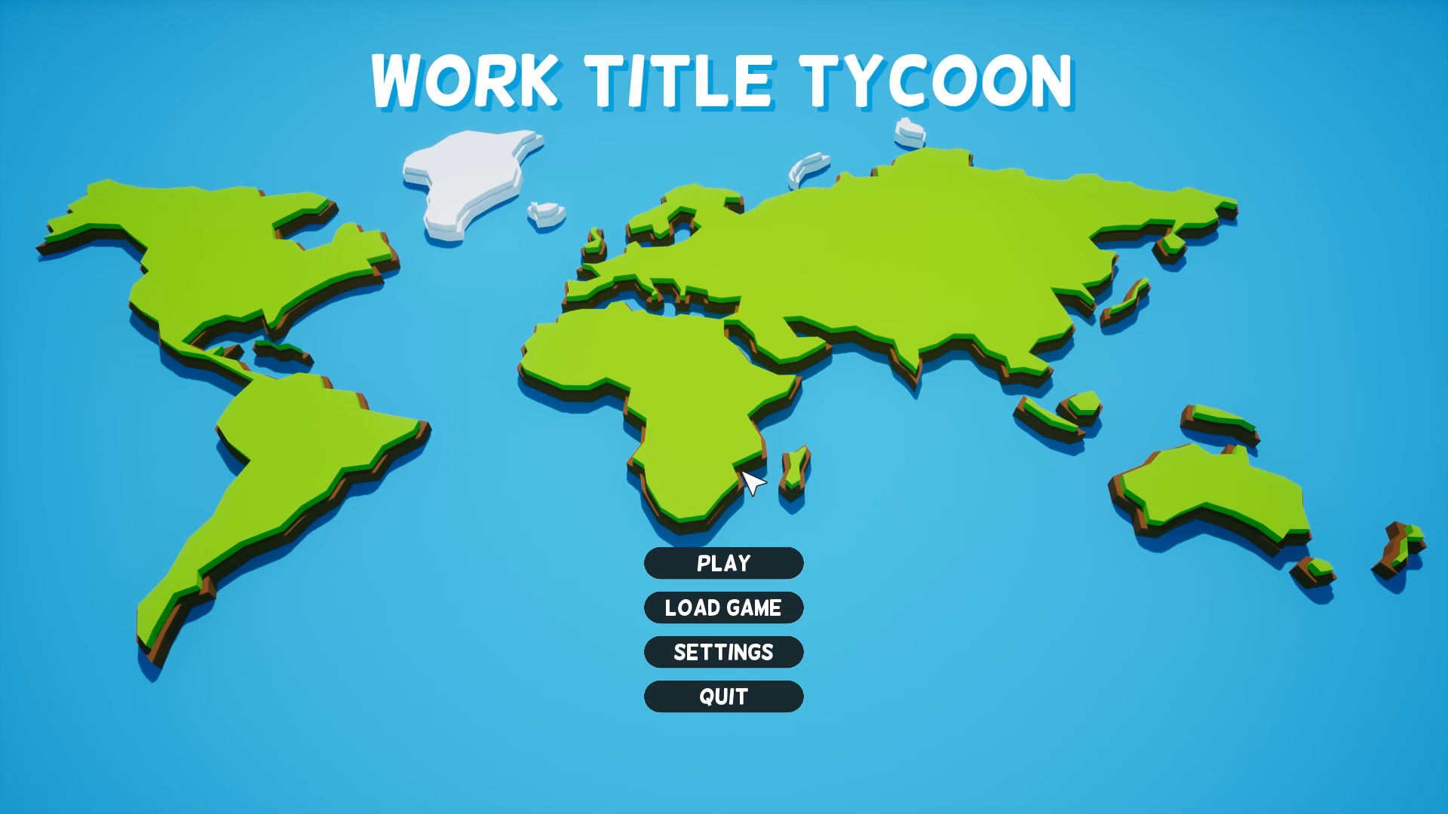
{"action": "mouse_move", "coordinate": [748, 408]}
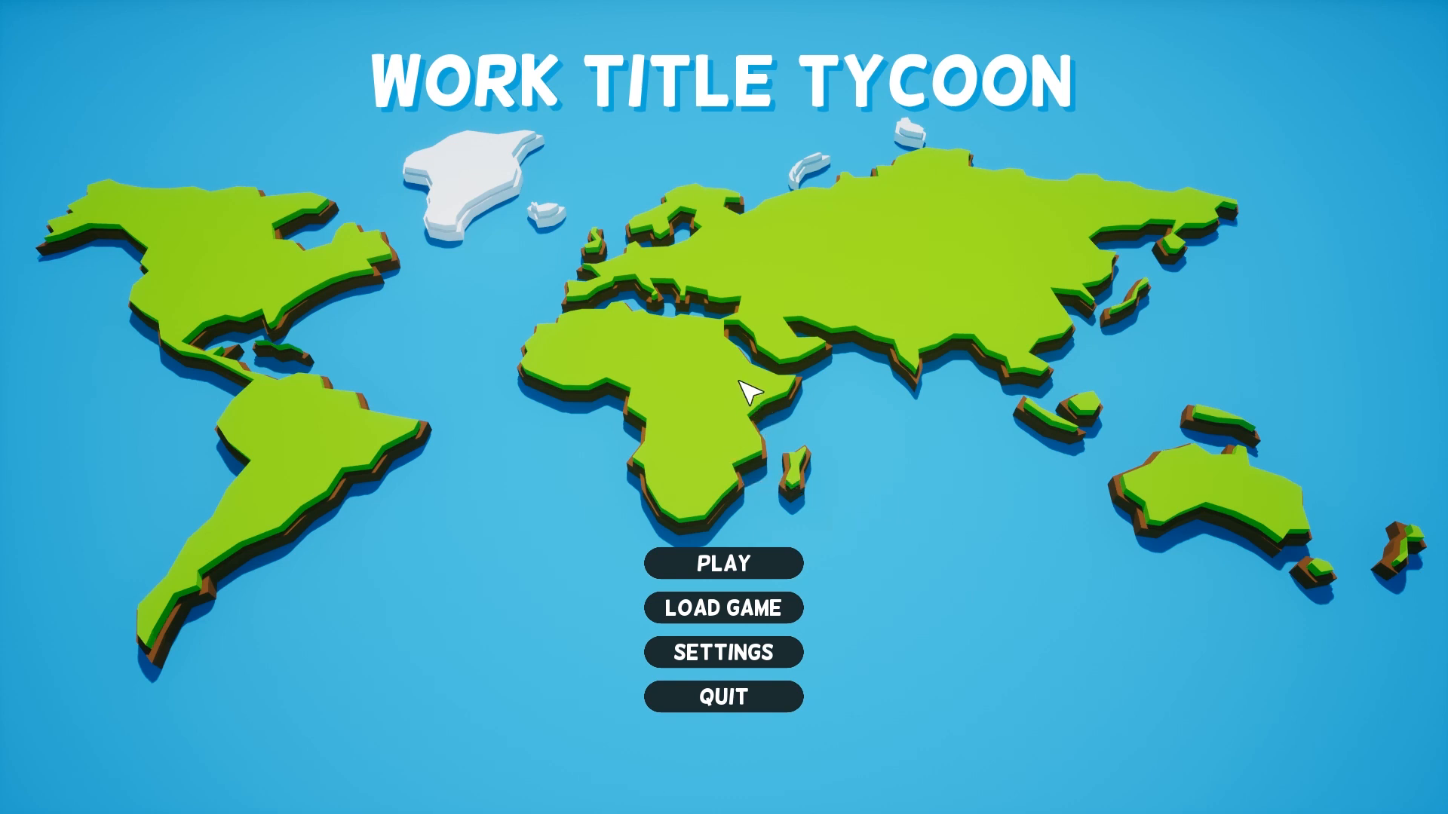
{"action": "mouse_move", "coordinate": [826, 431]}
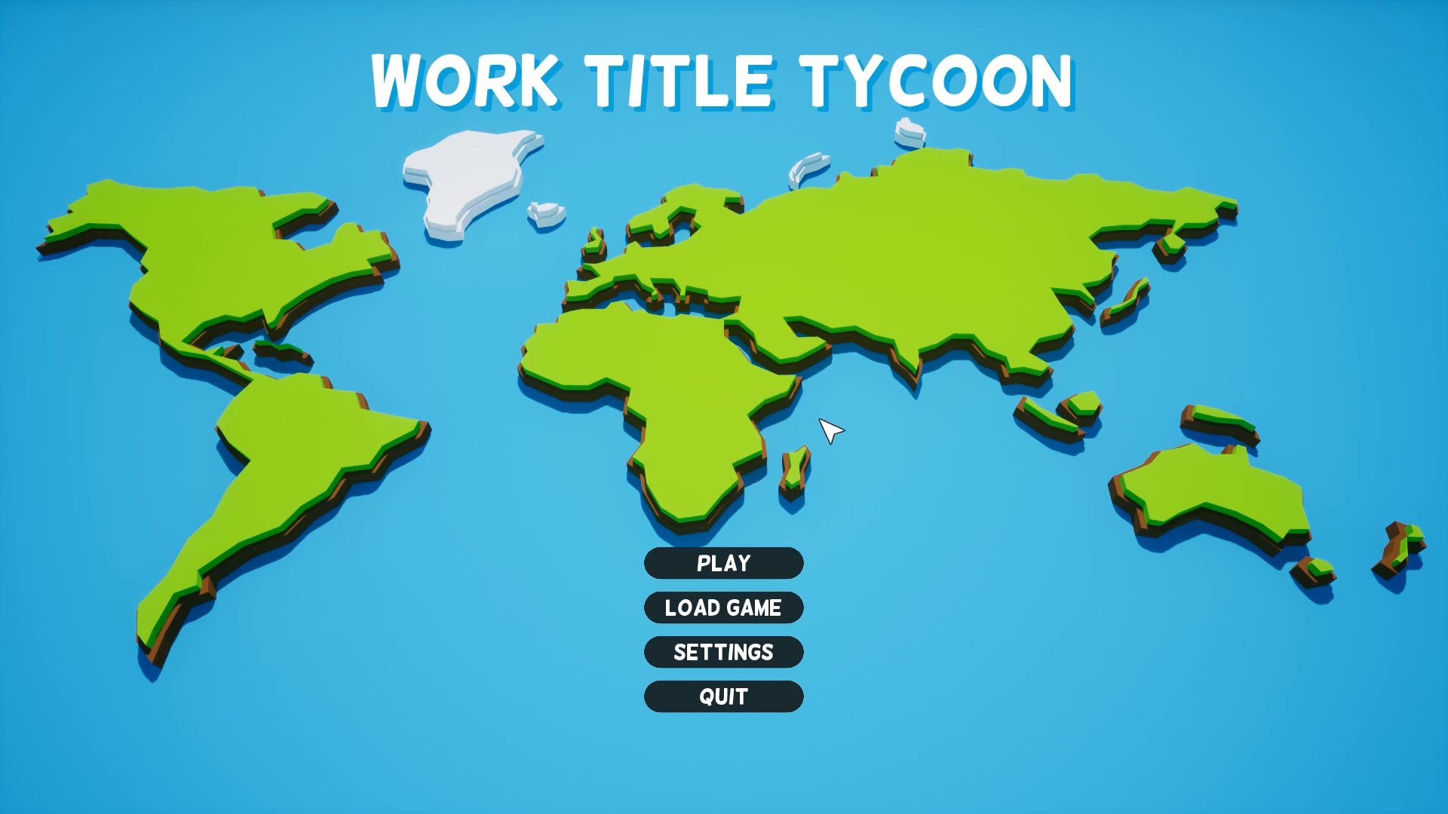
{"action": "mouse_move", "coordinate": [879, 471]}
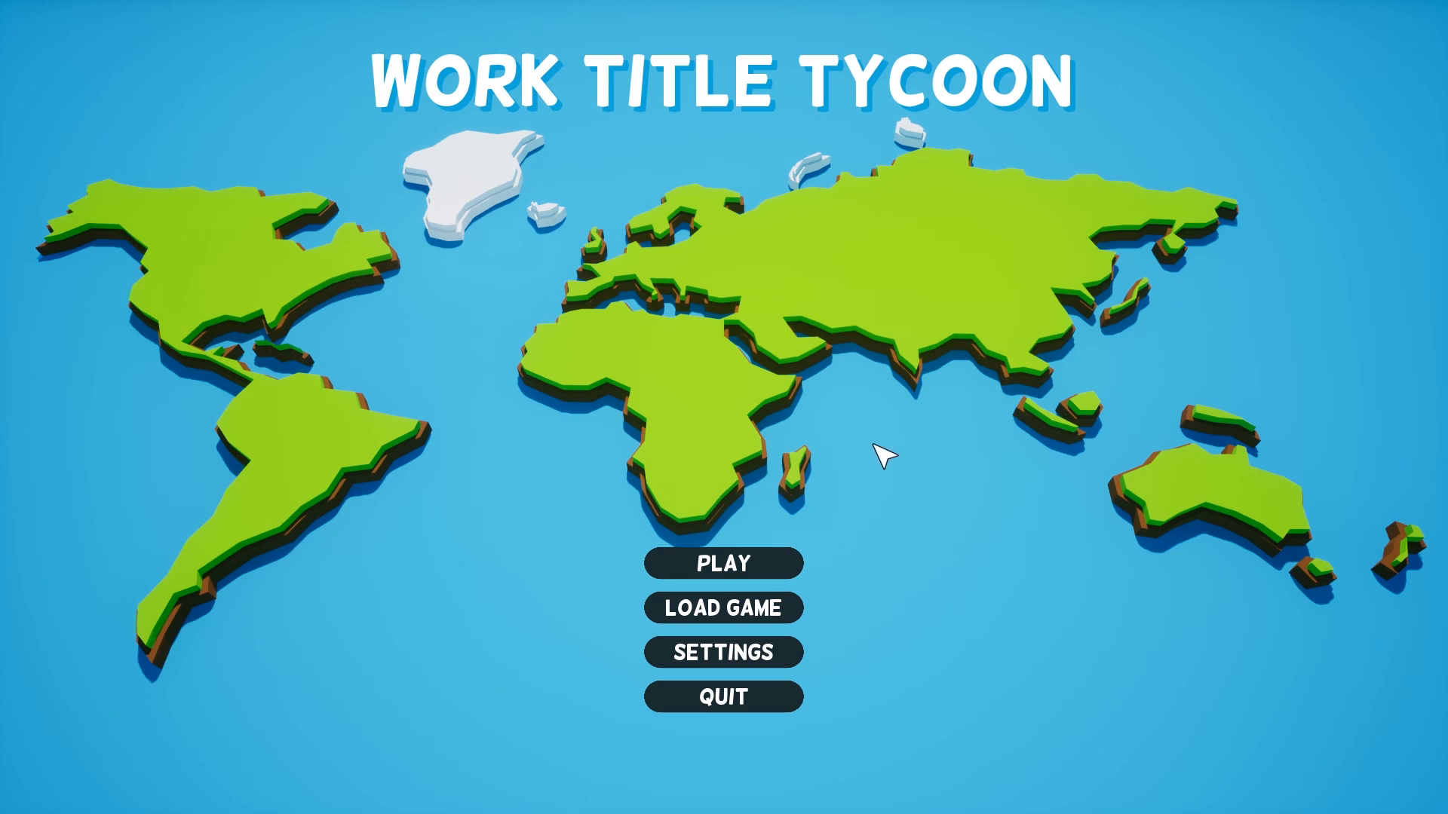
{"action": "mouse_move", "coordinate": [889, 515]}
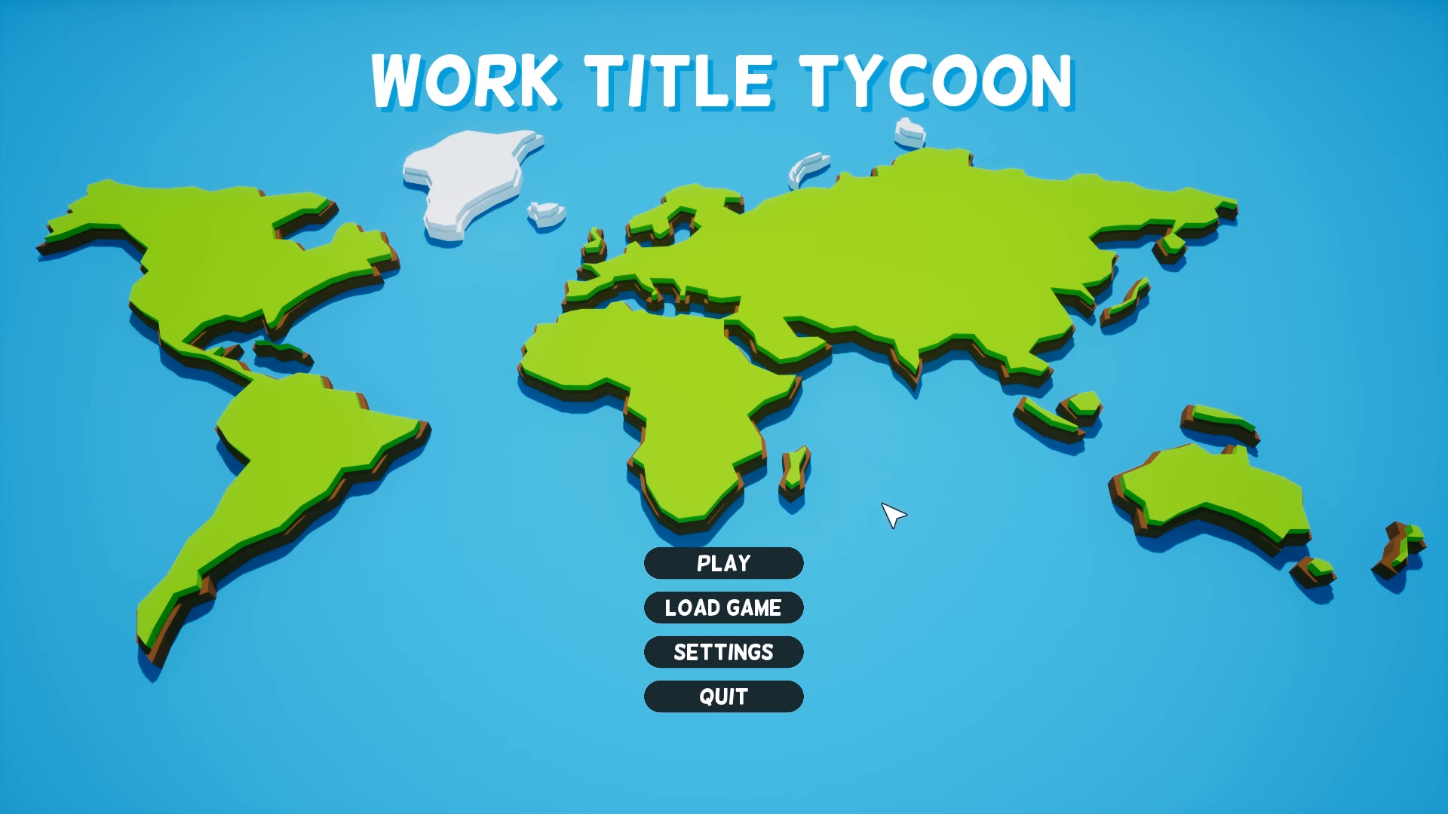
{"action": "mouse_move", "coordinate": [876, 412]}
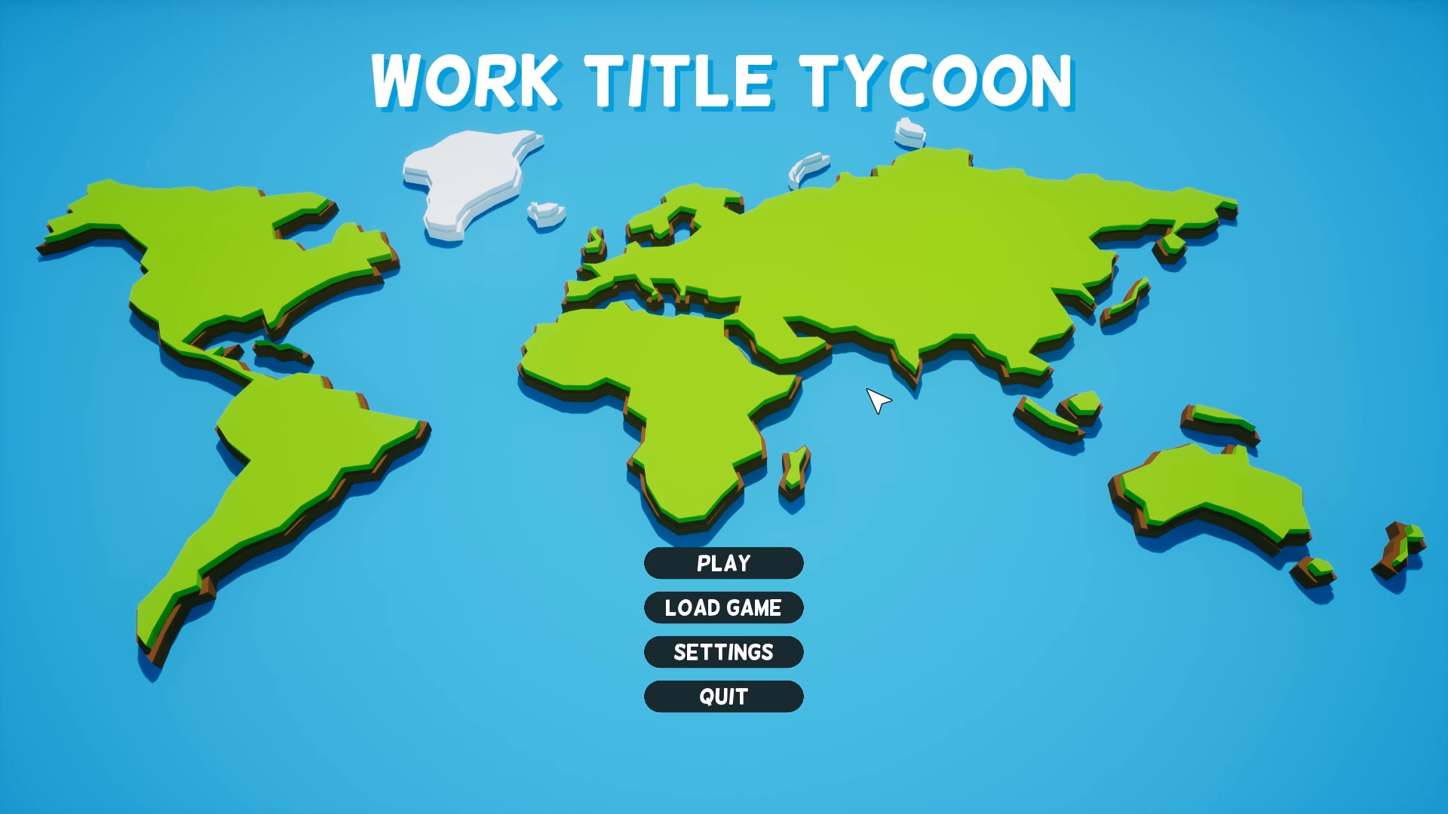
{"action": "mouse_move", "coordinate": [959, 326]}
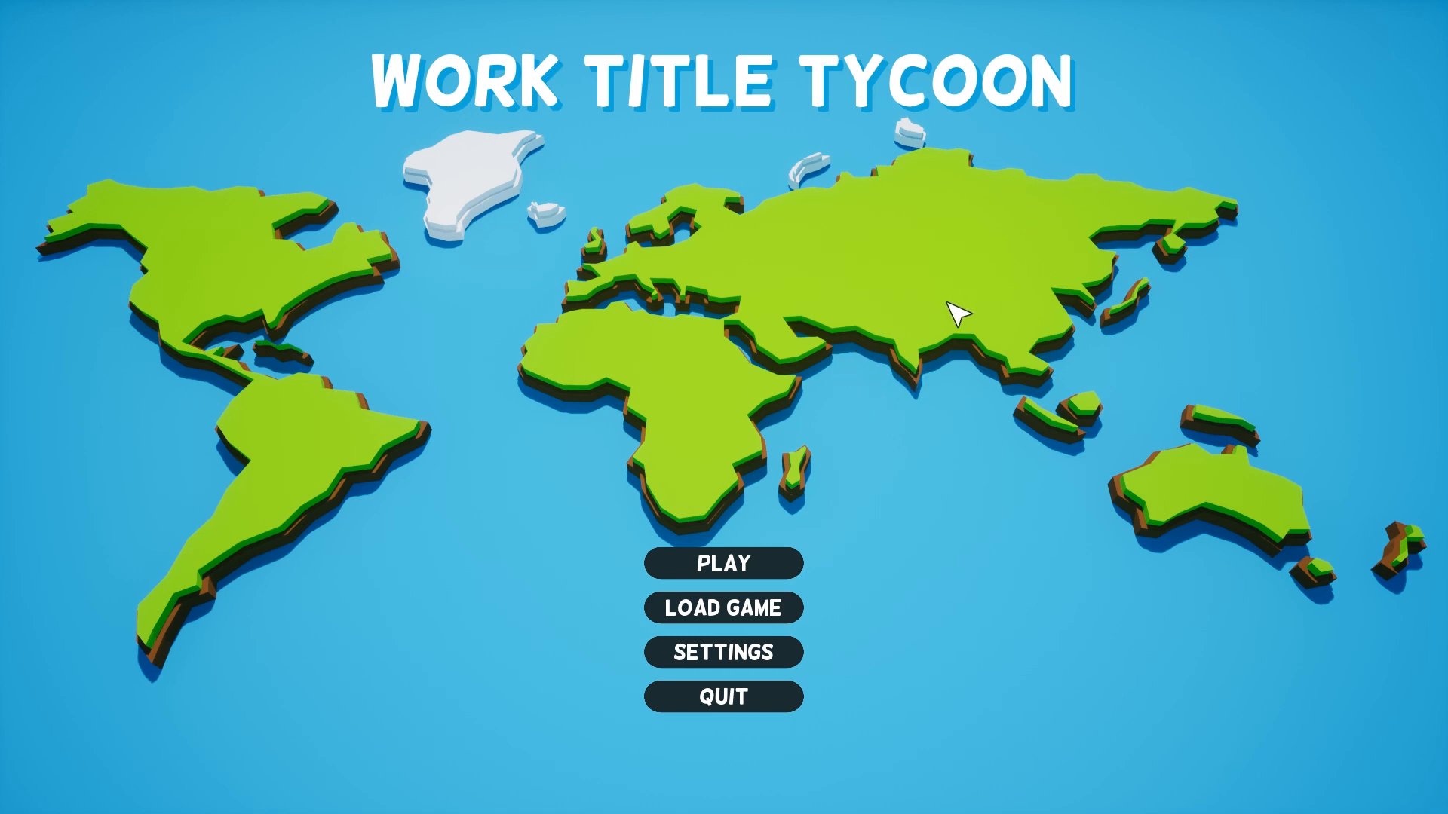
{"action": "mouse_move", "coordinate": [757, 309]}
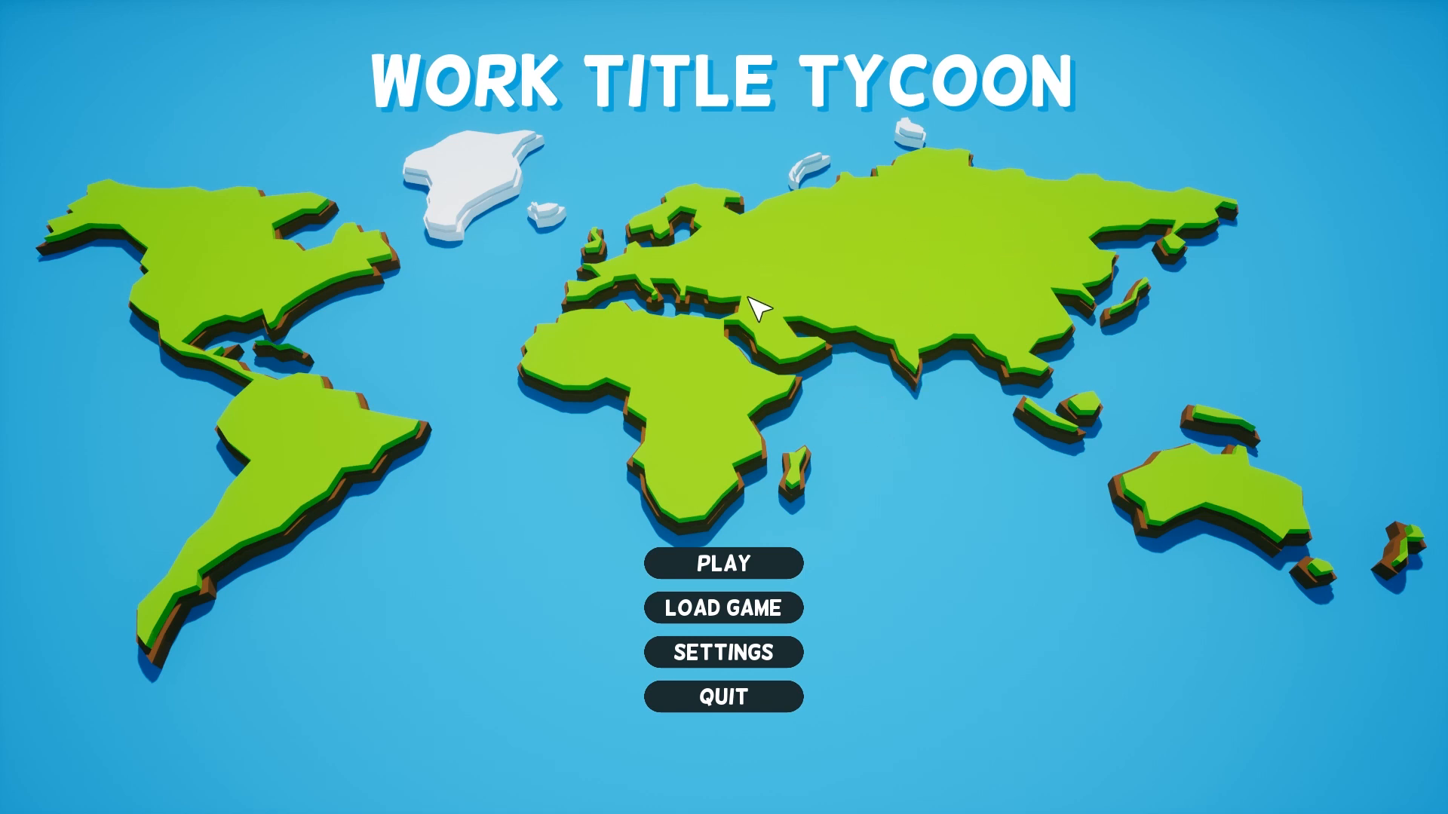
{"action": "mouse_move", "coordinate": [579, 282]}
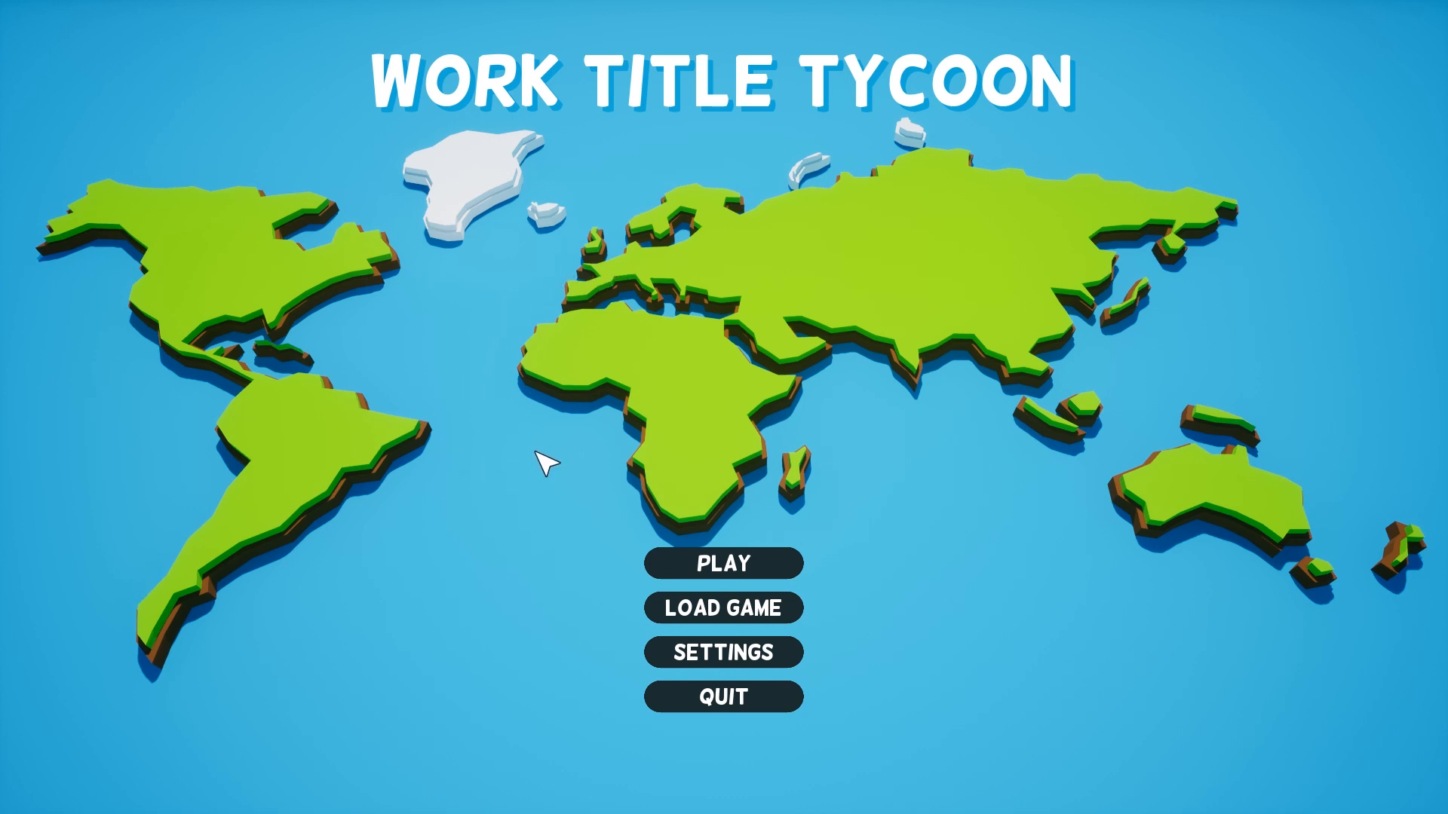
{"action": "mouse_move", "coordinate": [742, 464]}
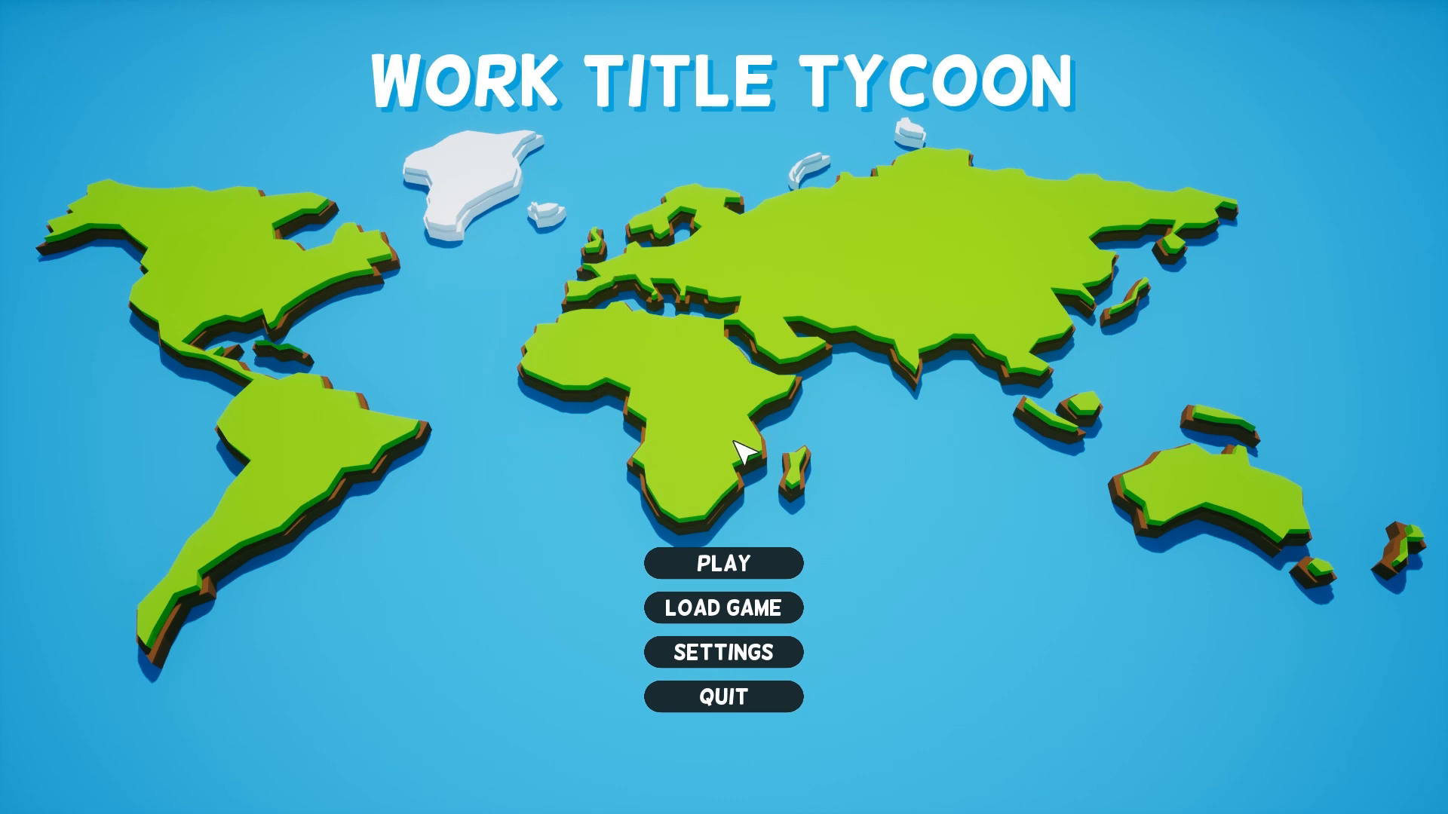
{"action": "mouse_move", "coordinate": [525, 311]}
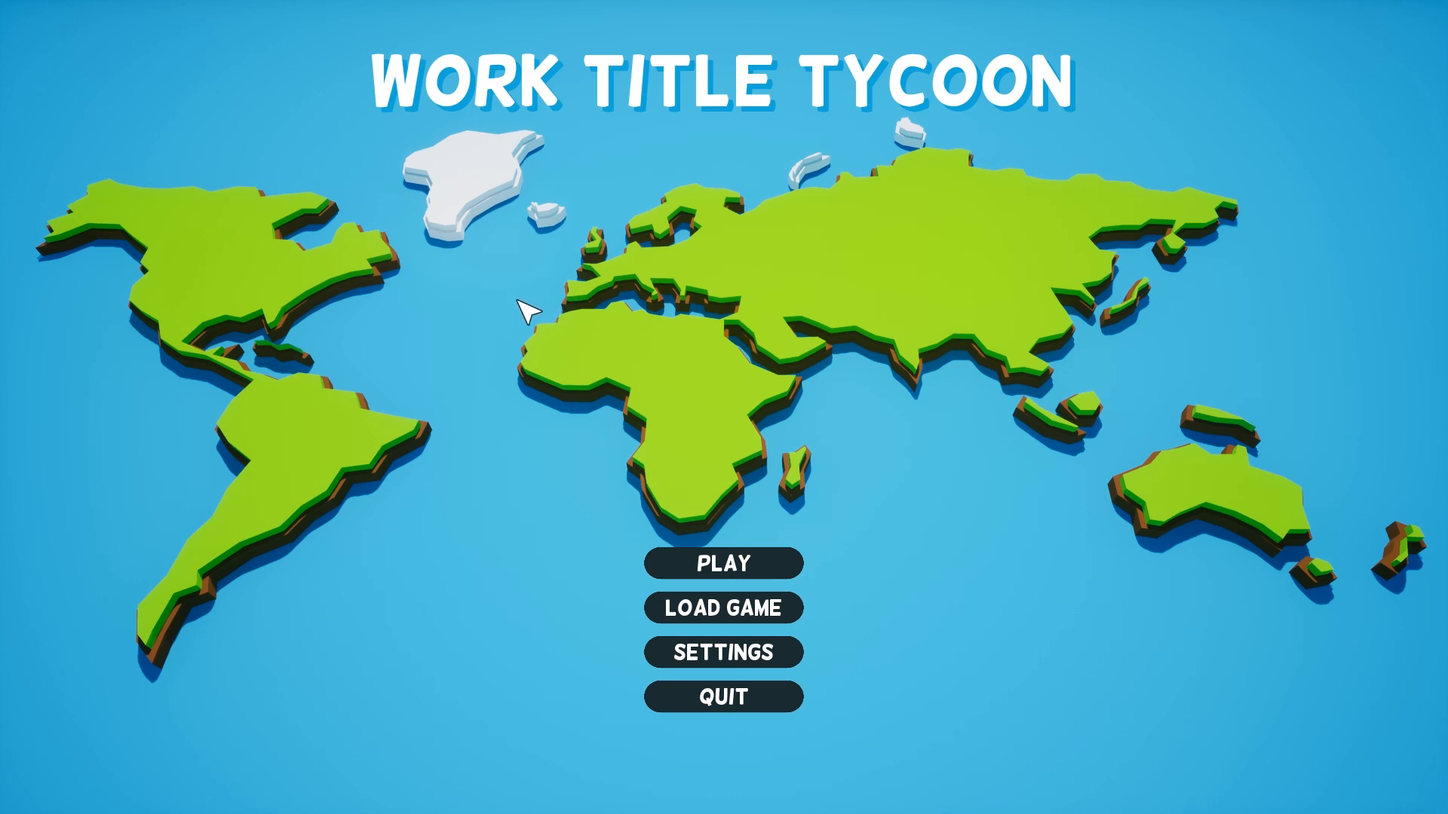
{"action": "mouse_move", "coordinate": [576, 311]}
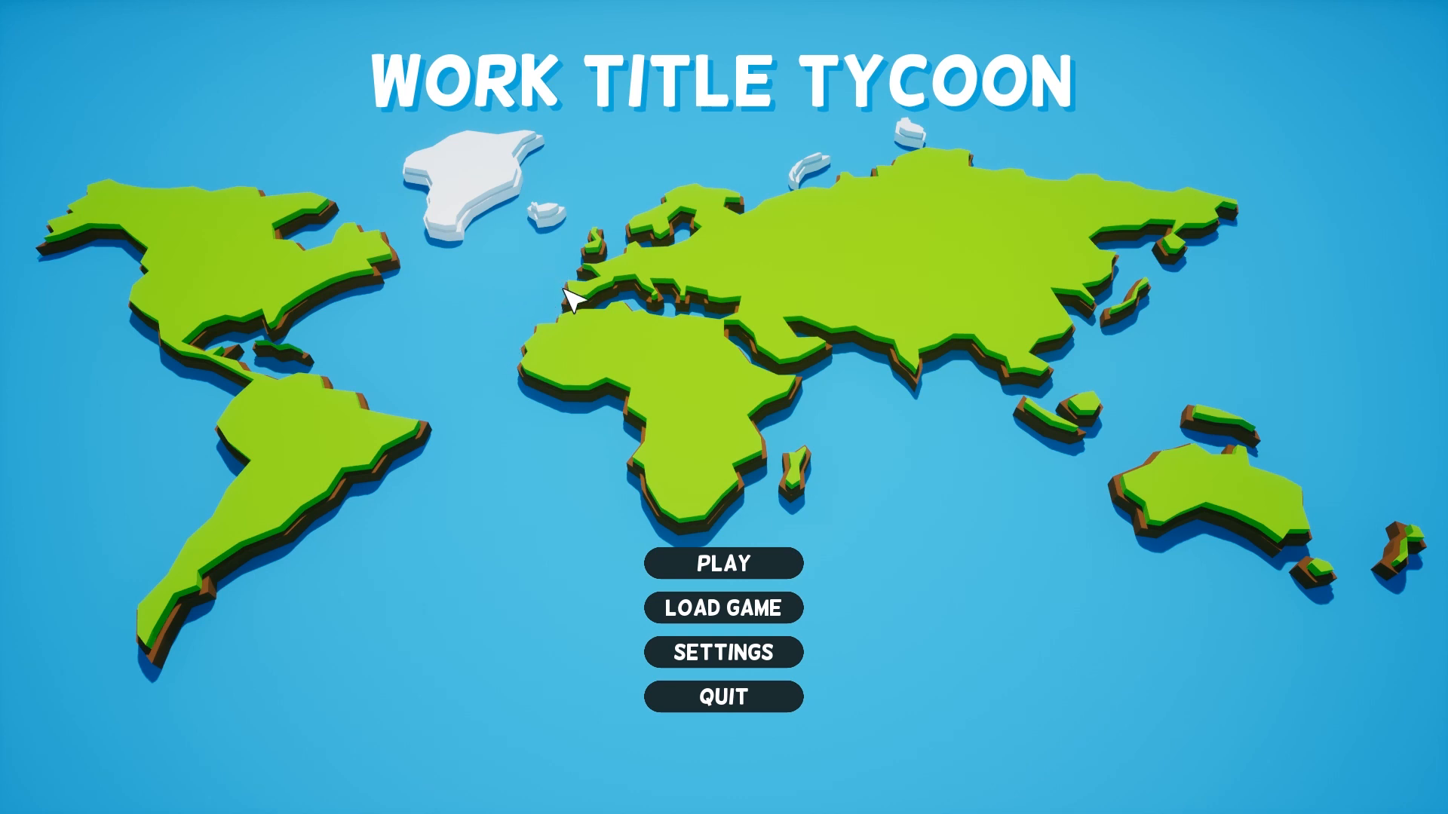
{"action": "mouse_move", "coordinate": [1031, 182]}
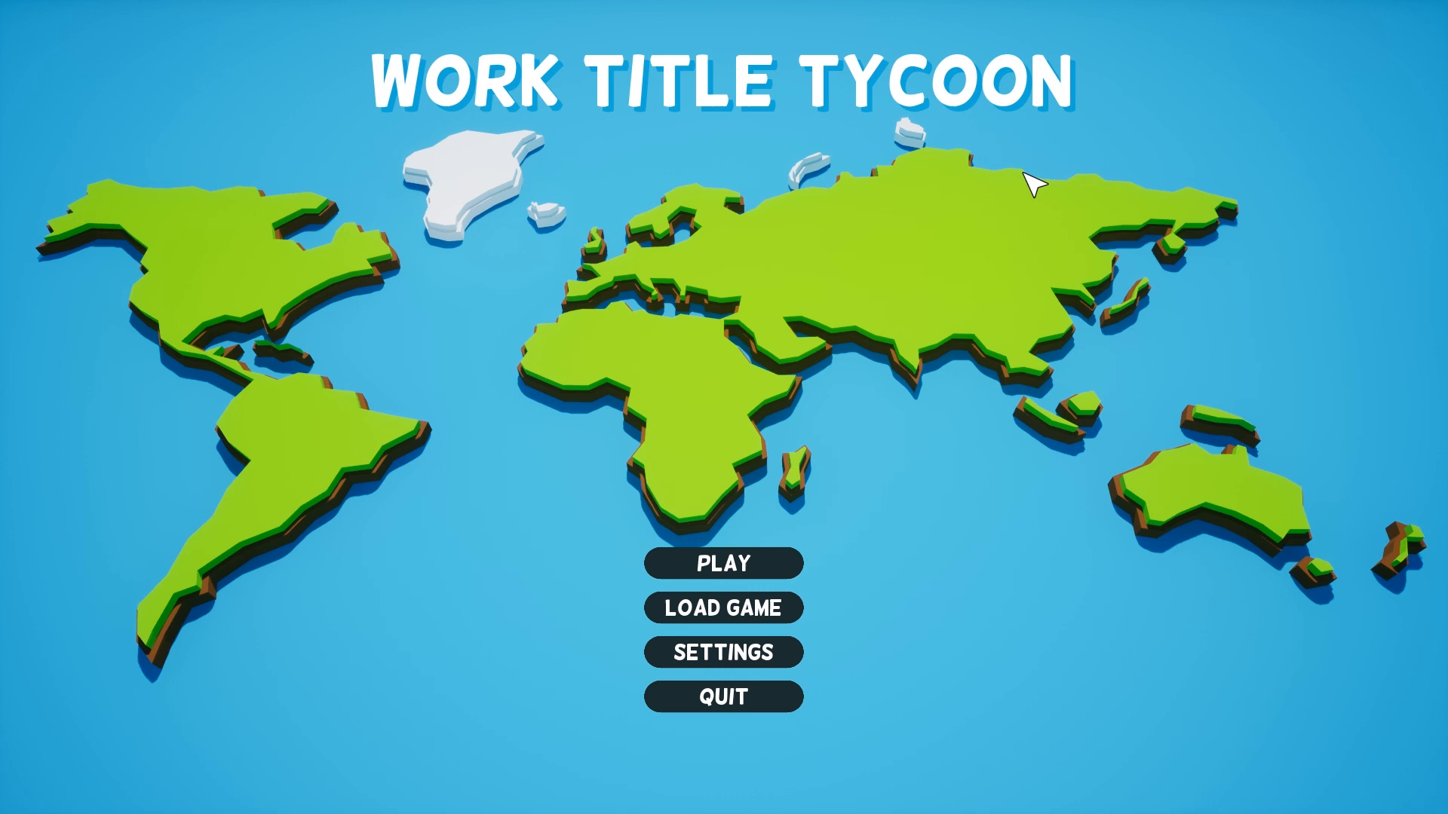
{"action": "mouse_move", "coordinate": [390, 147]}
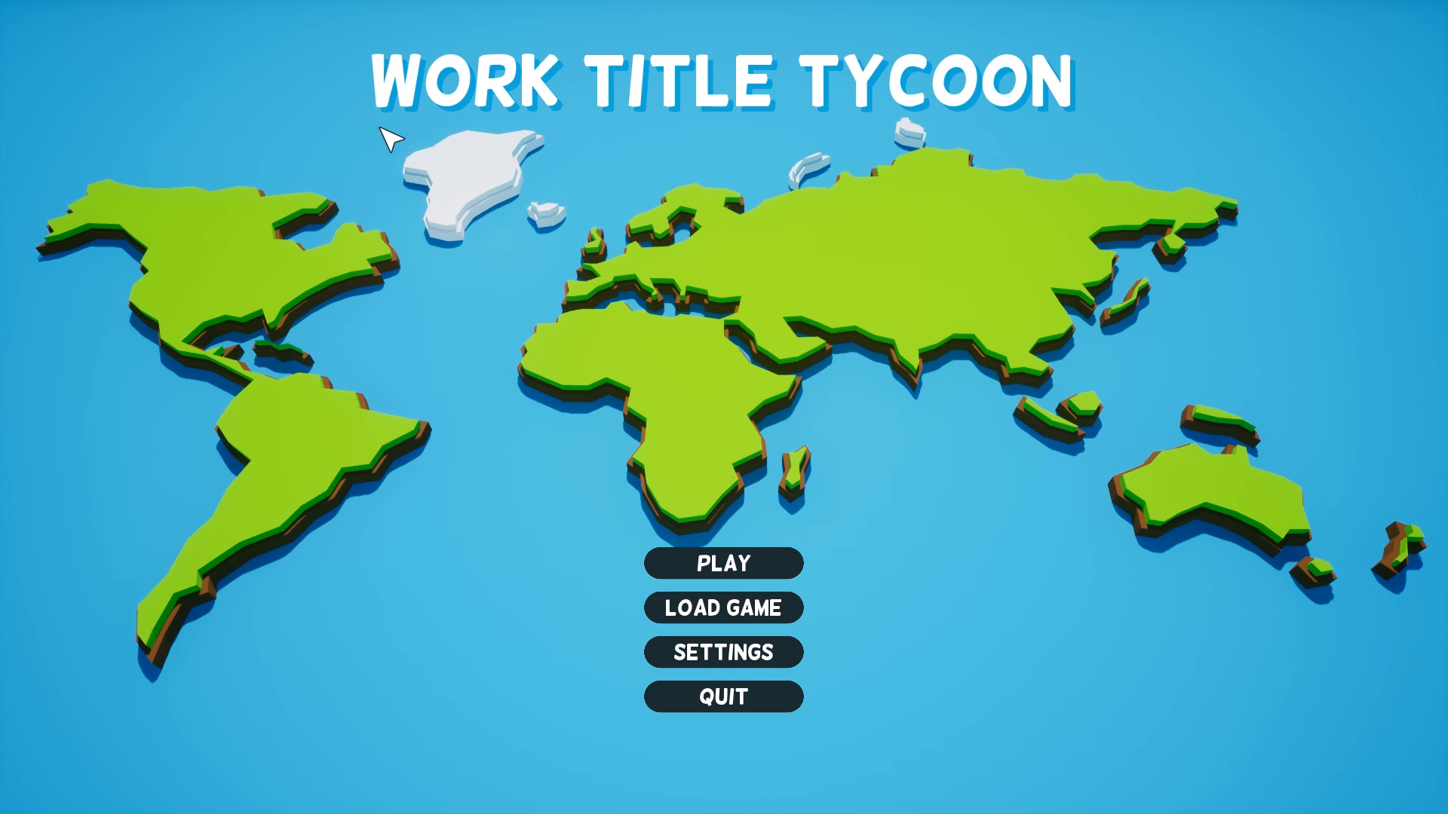
{"action": "mouse_move", "coordinate": [757, 771]}
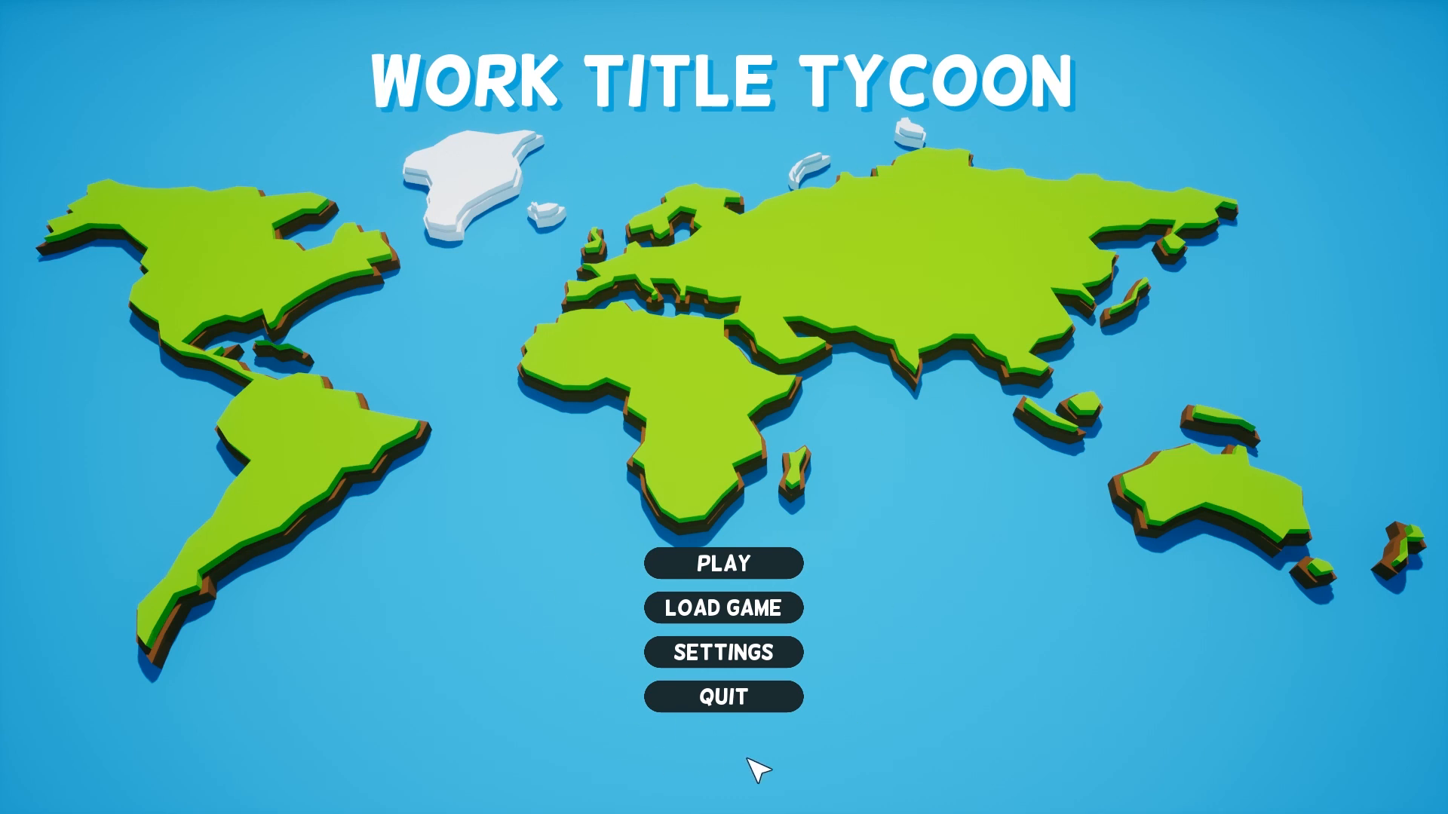
{"action": "mouse_move", "coordinate": [703, 572]}
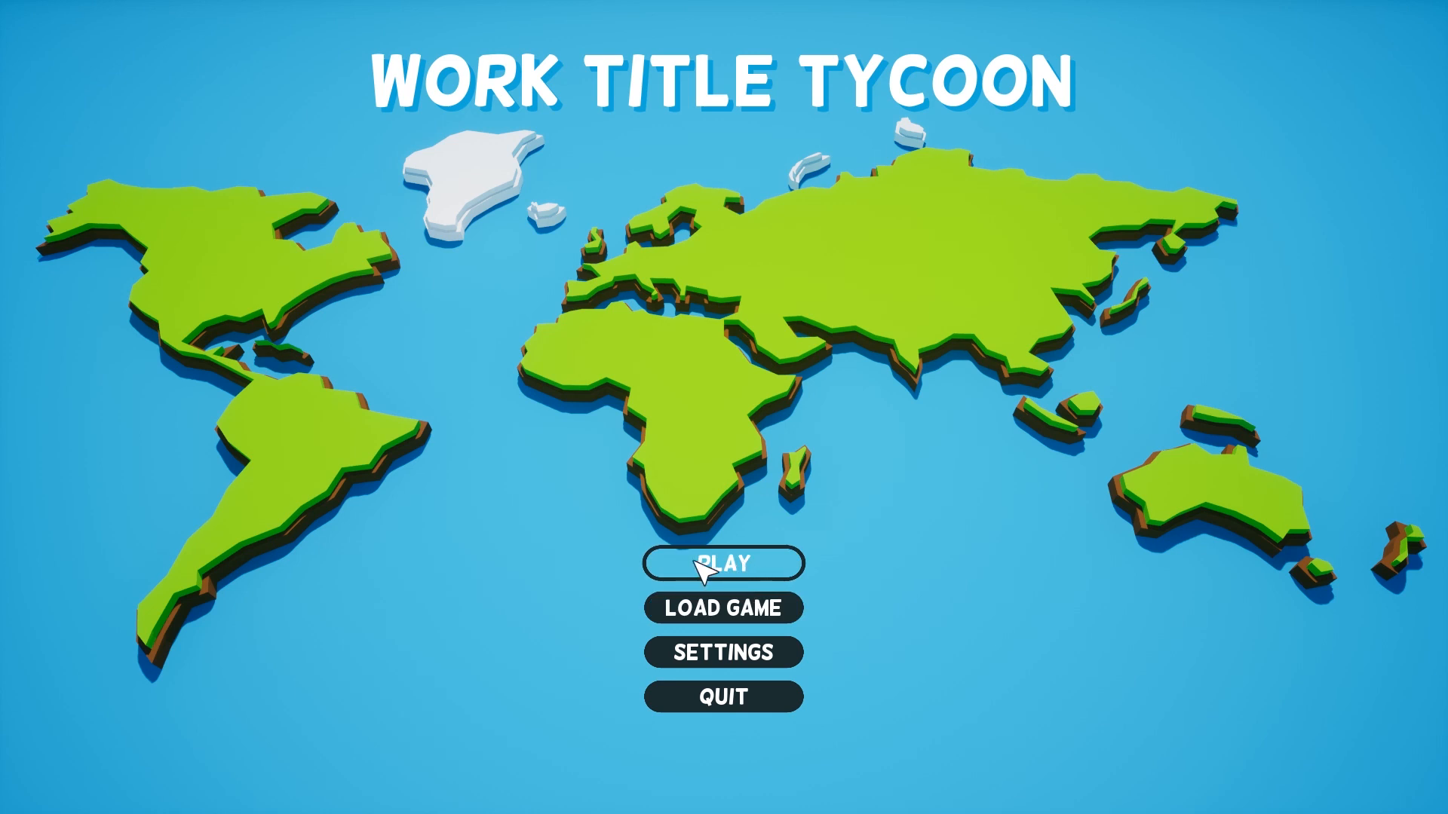
{"action": "mouse_move", "coordinate": [761, 615]}
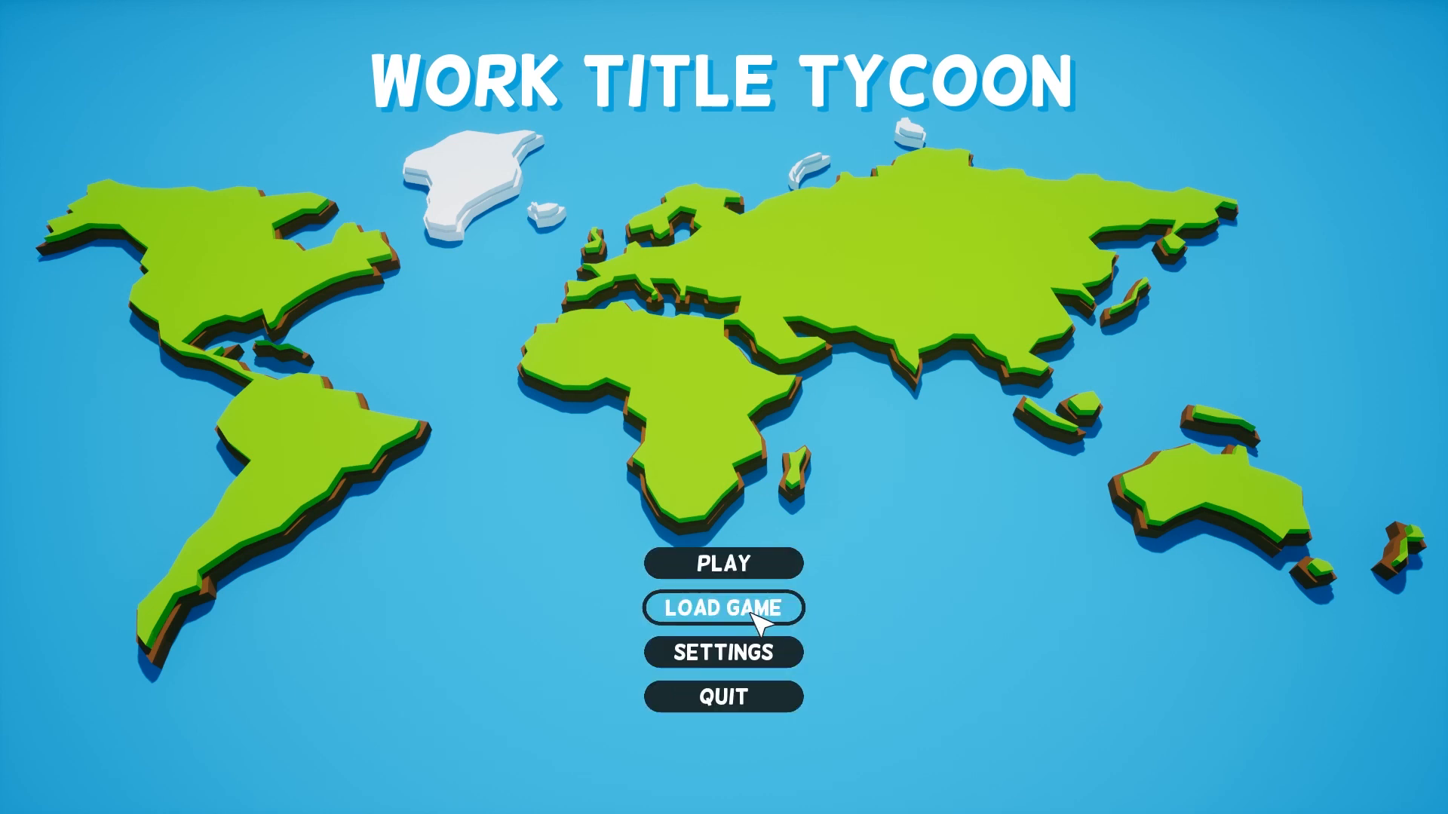
{"action": "mouse_move", "coordinate": [757, 665]}
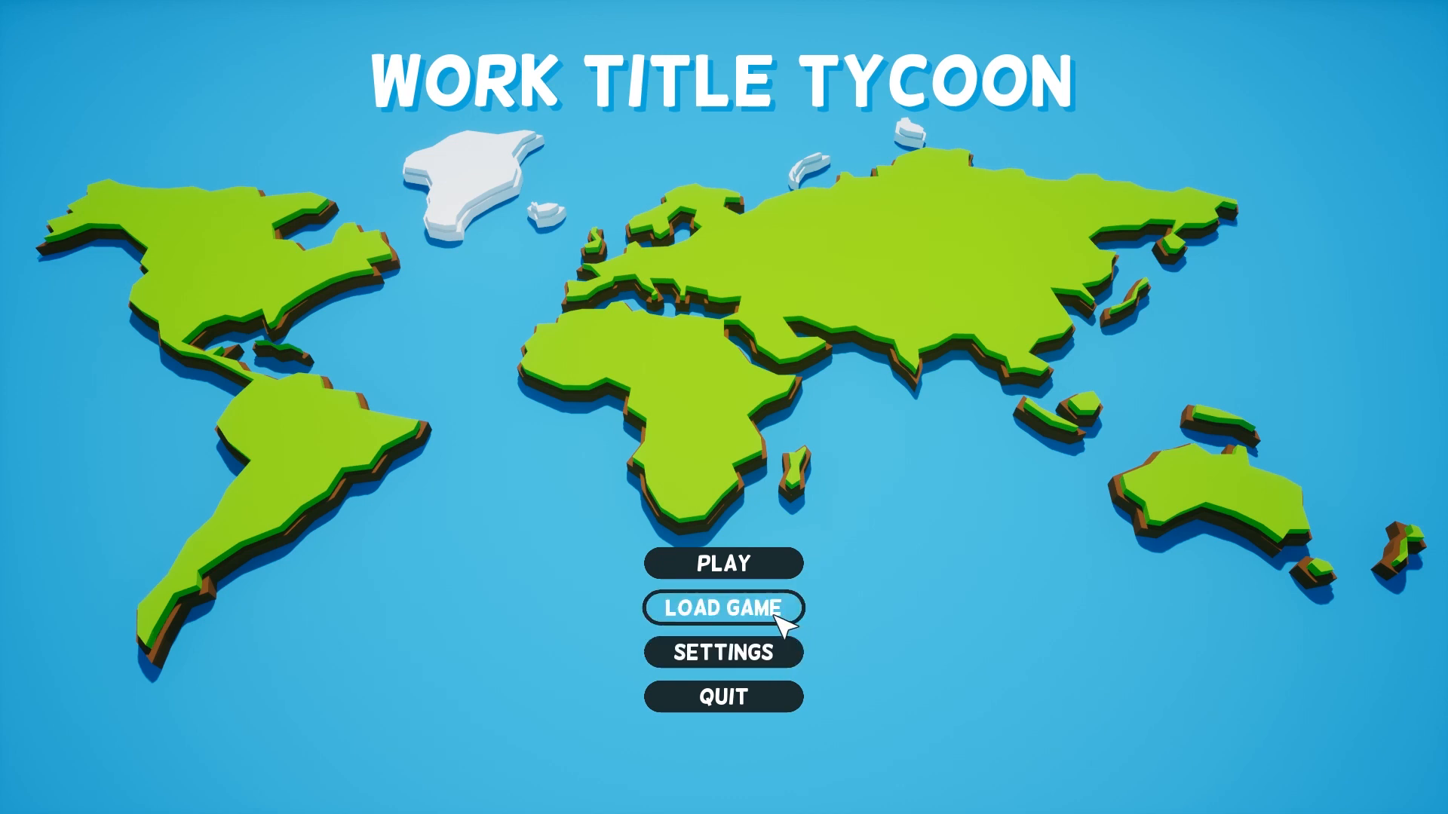
{"action": "mouse_move", "coordinate": [641, 611]}
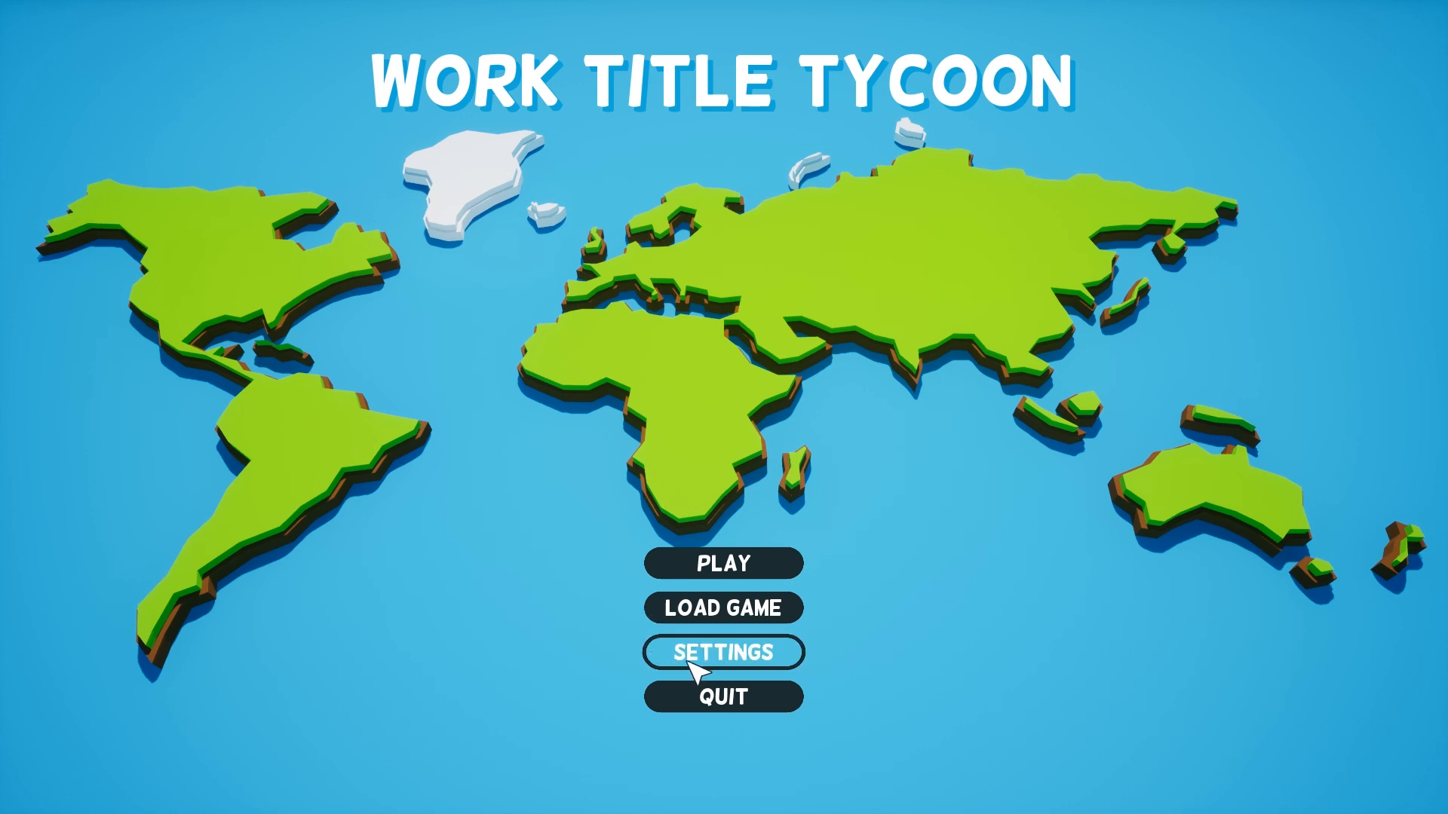
Step: Place pavement strips and large paved patches across the green field
{"action": "left_click", "coordinate": [726, 564]}
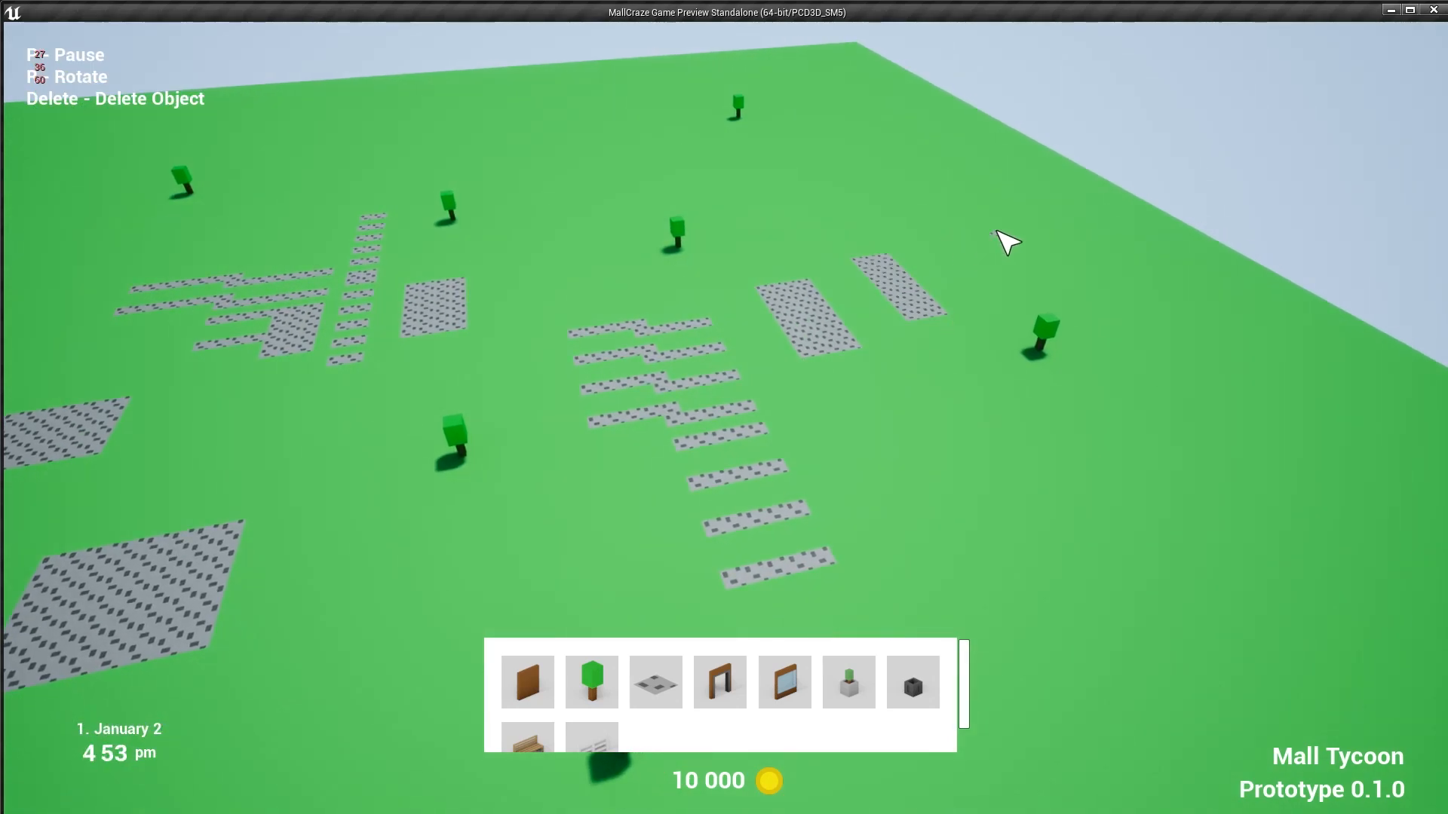
{"action": "left_click", "coordinate": [932, 219]}
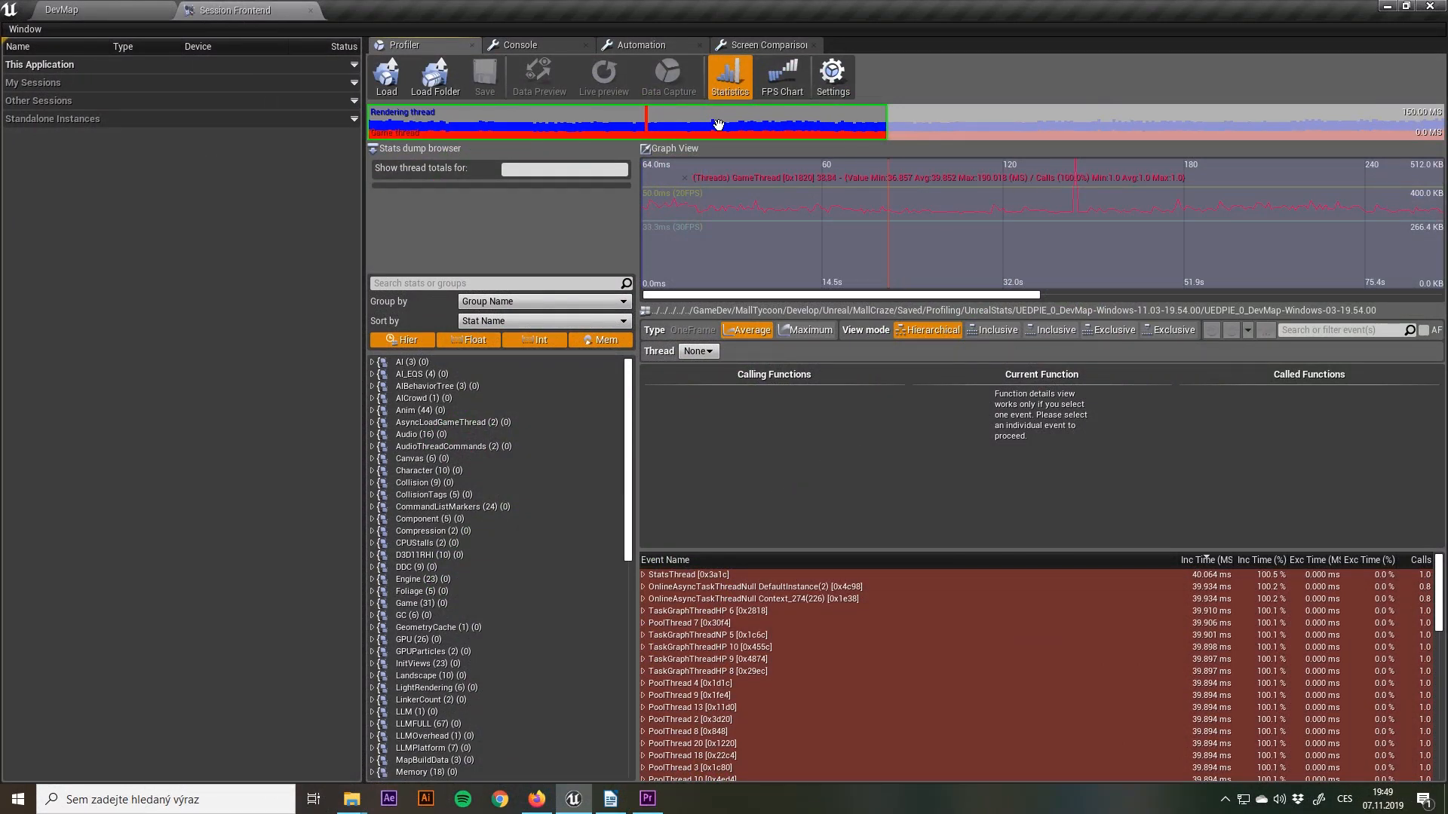
{"action": "mouse_move", "coordinate": [819, 403]}
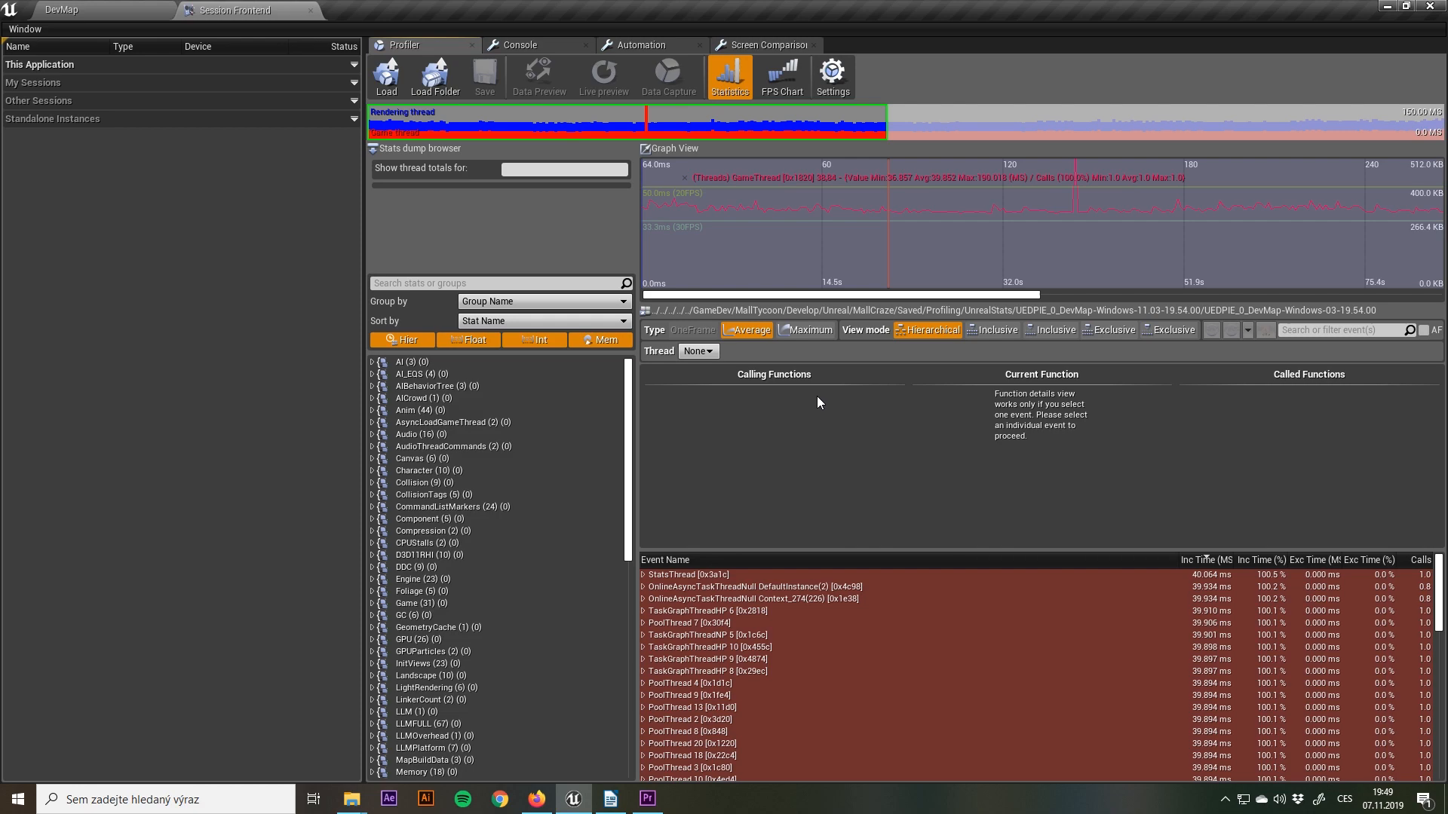
Step: Expand GameThread frame time through World Tick to Pavement_BP_C's ReceiveTick (~16 ms)
{"action": "scroll", "scroll_direction": "down", "scroll_amount": 3}
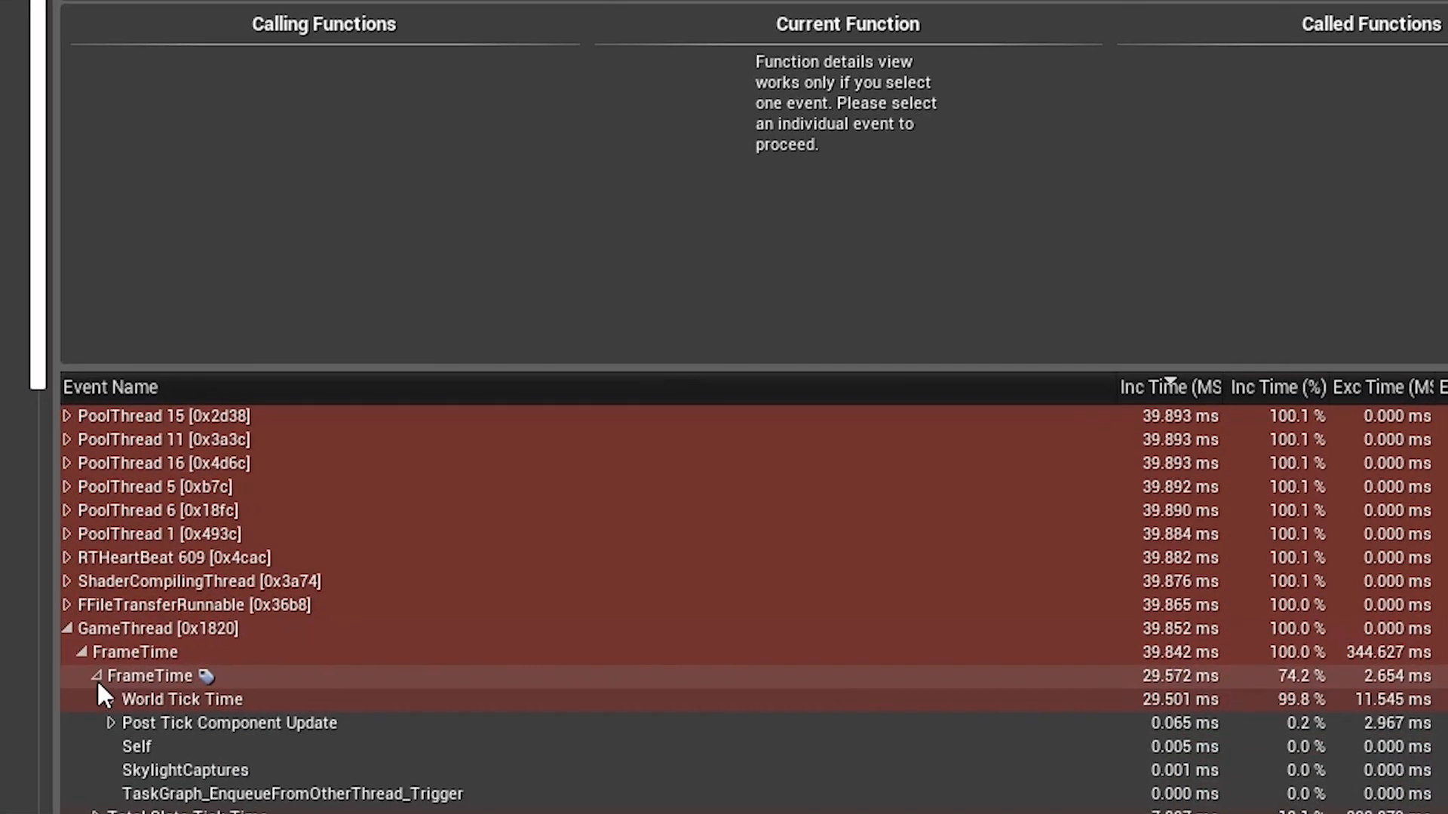
{"action": "left_click", "coordinate": [90, 699]}
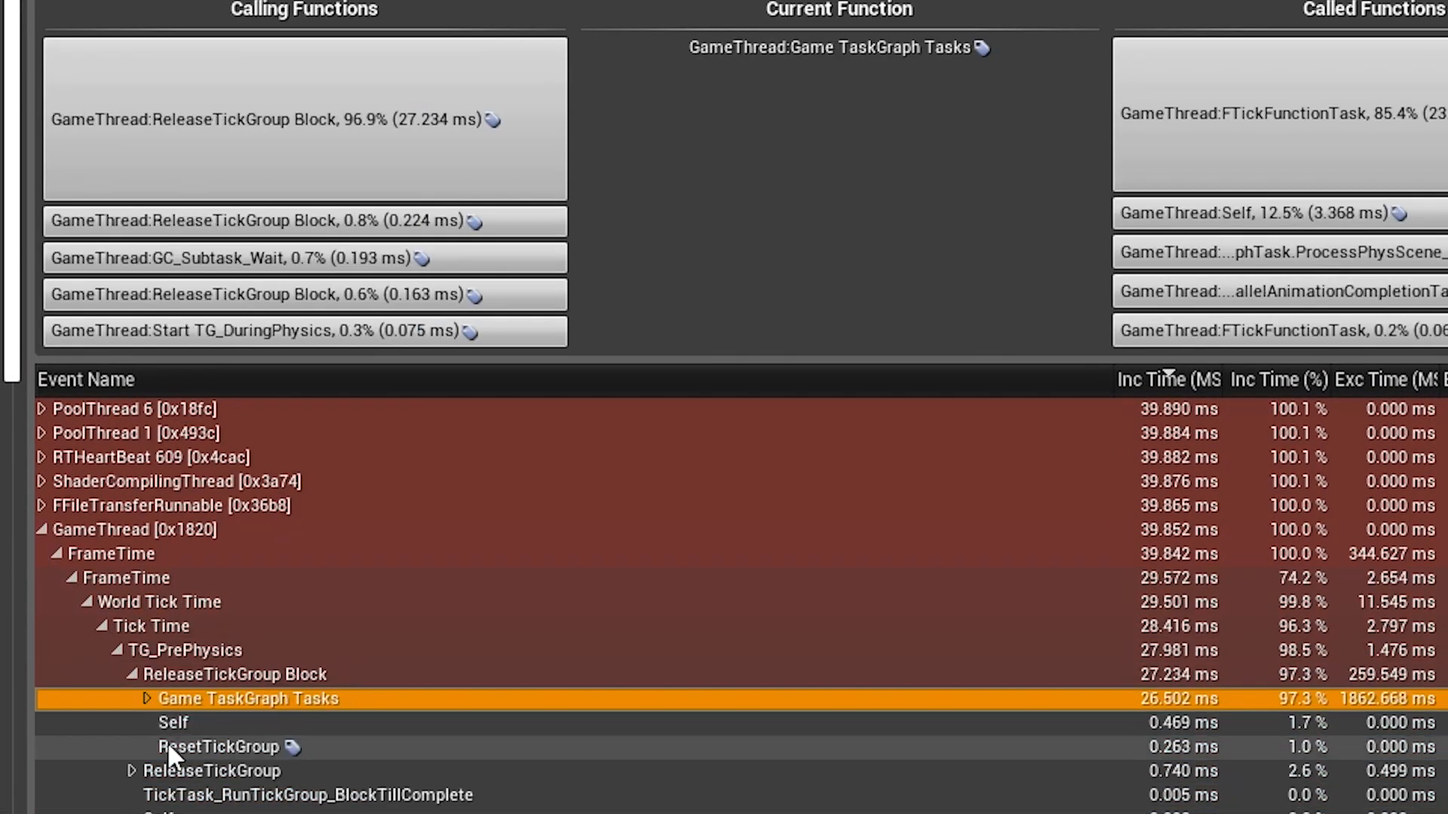
{"action": "left_click", "coordinate": [143, 700]}
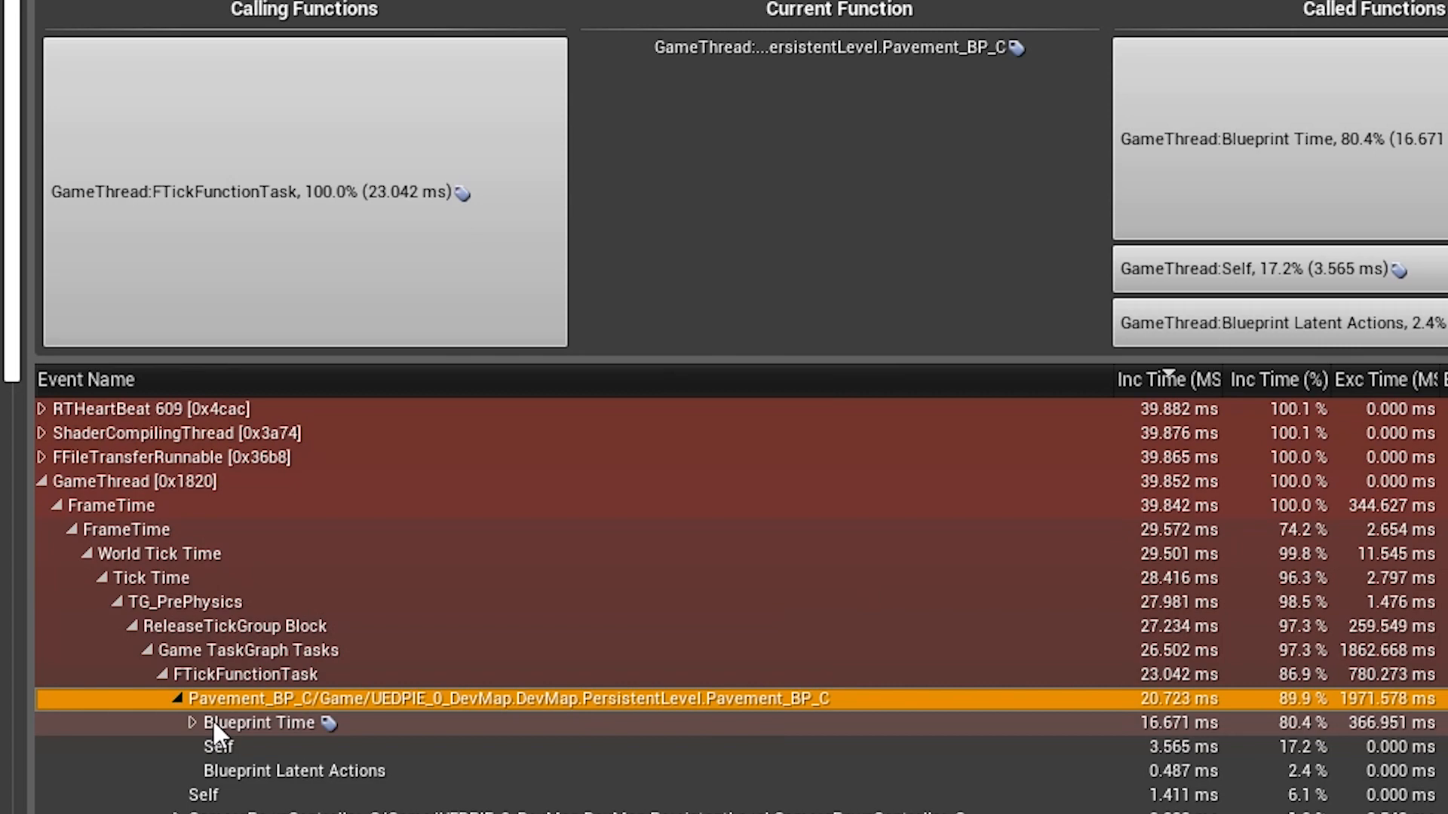
{"action": "left_click", "coordinate": [193, 724]}
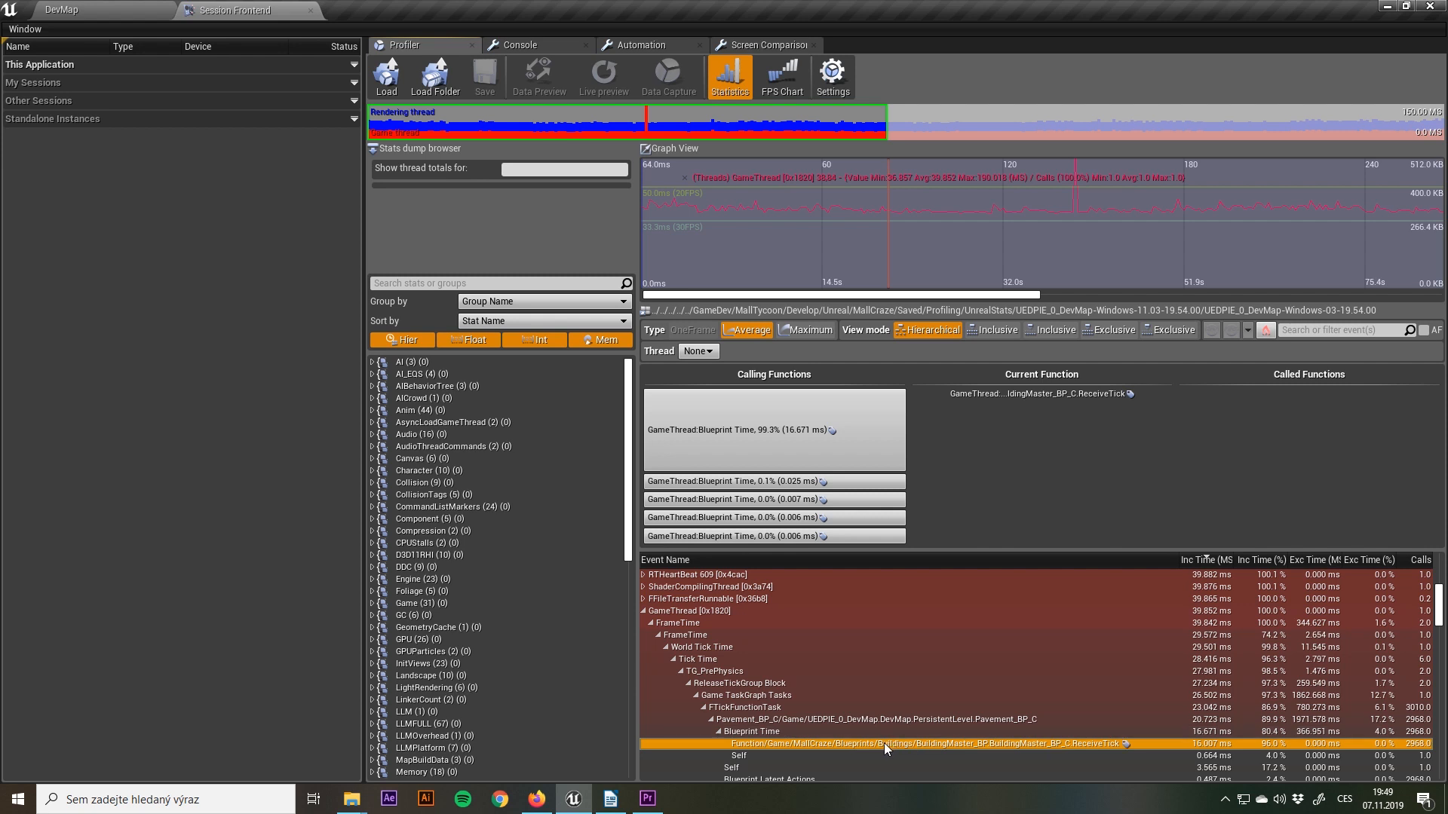
{"action": "mouse_move", "coordinate": [822, 643]}
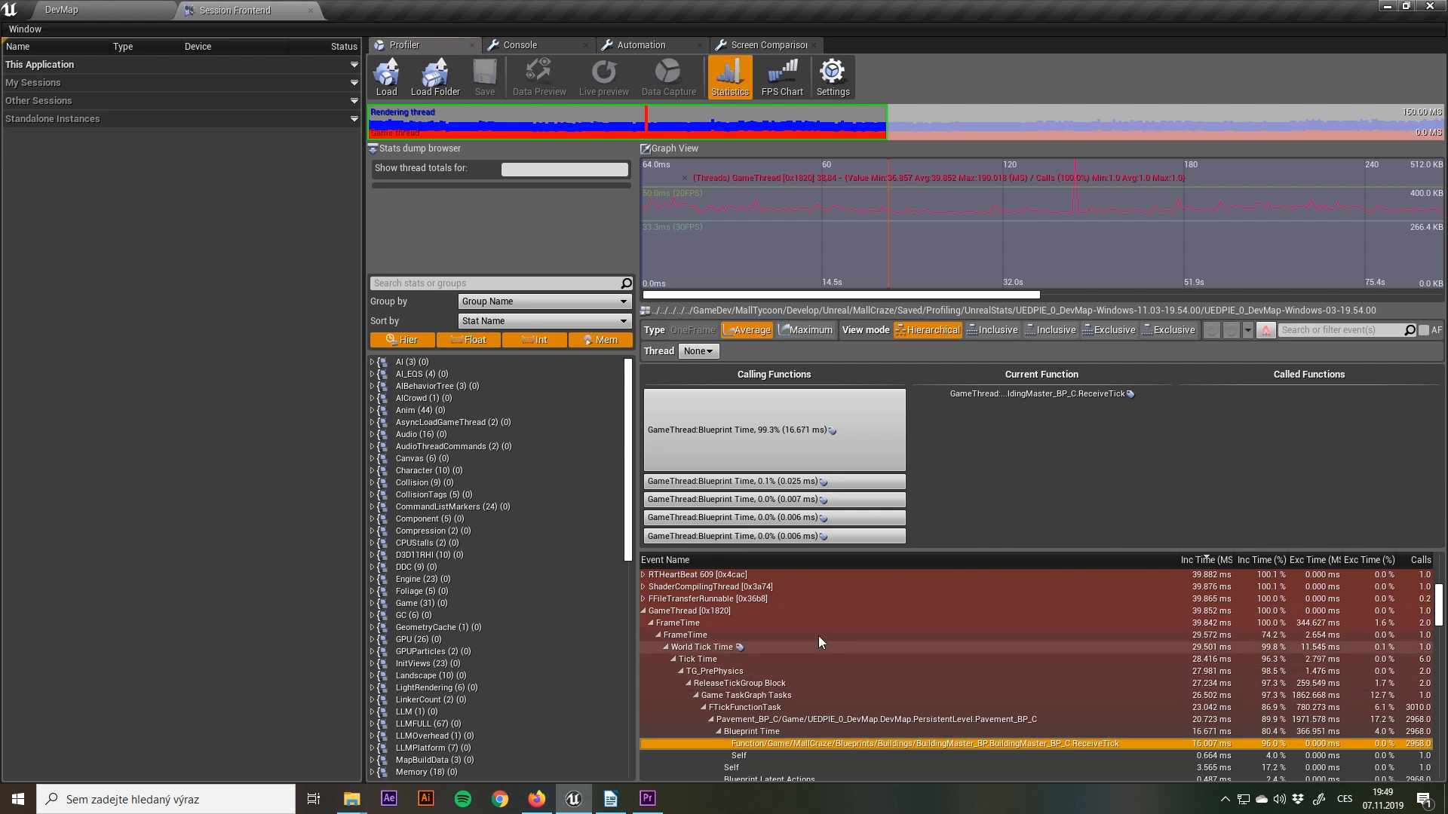
{"action": "mouse_move", "coordinate": [920, 368]}
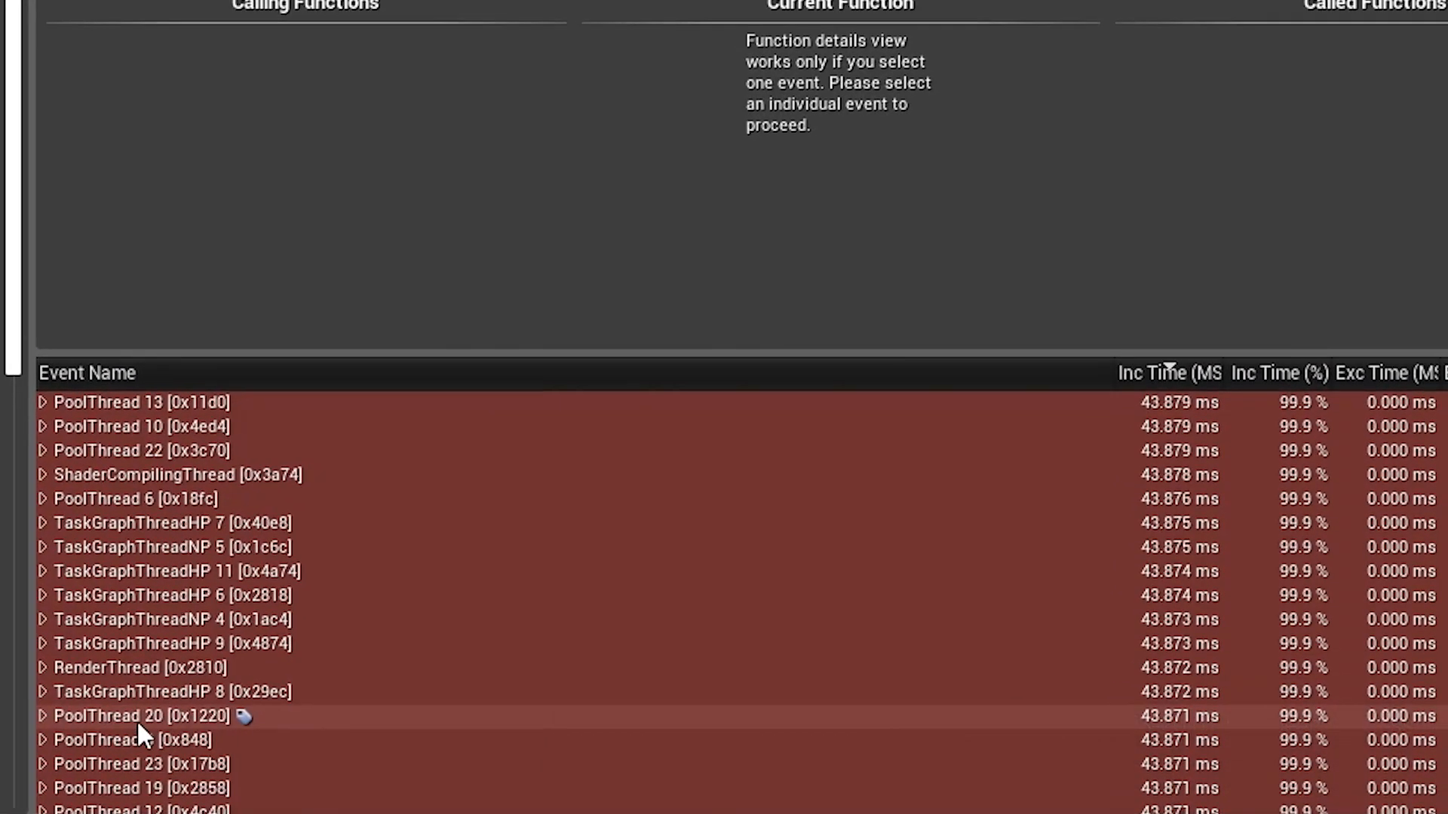
Step: Expand RenderThread through FDrawSceneCommand and RenderViewFamily down to Occlusion Cull
{"action": "left_click", "coordinate": [36, 667]}
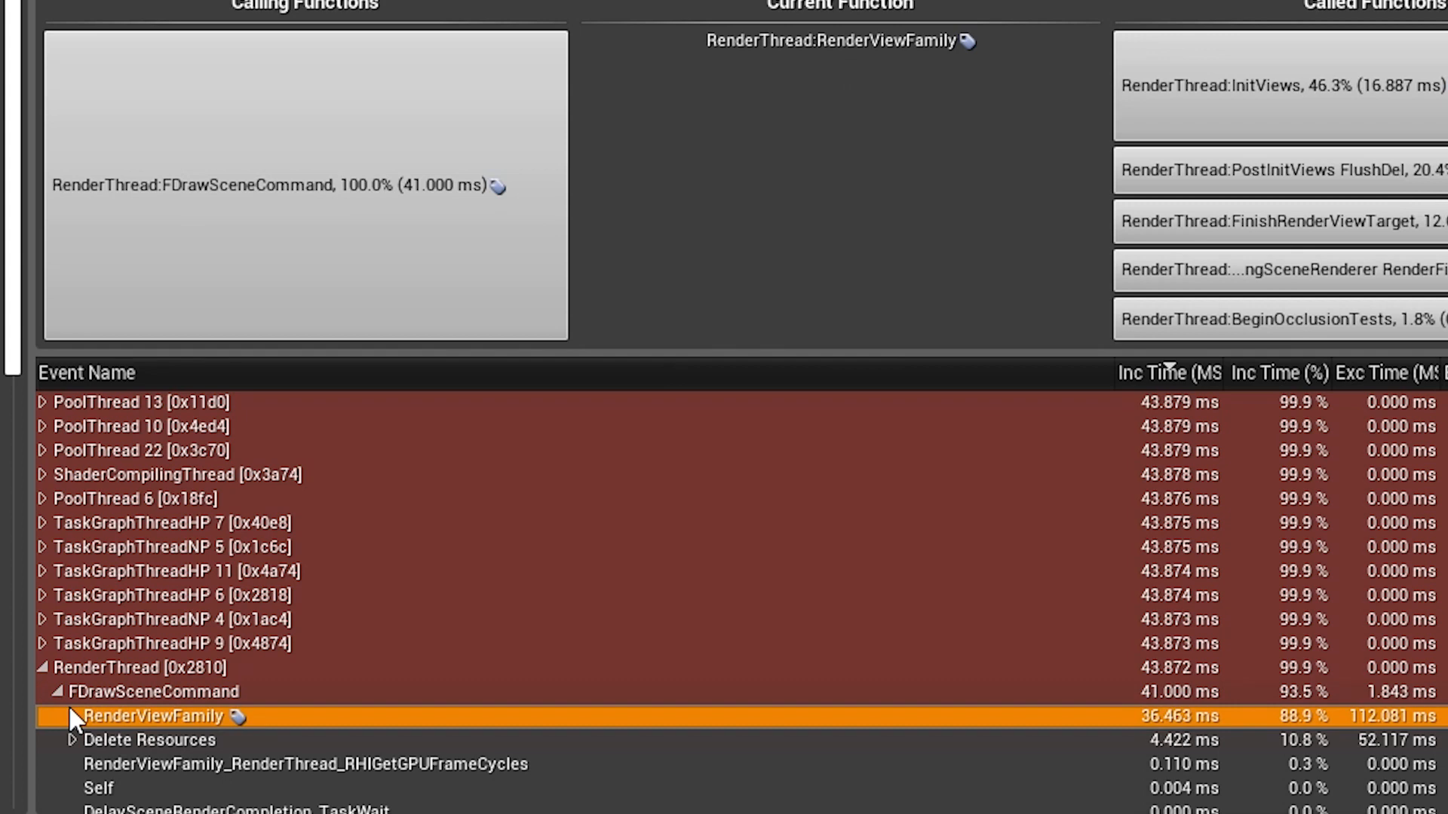
{"action": "left_click", "coordinate": [59, 717]}
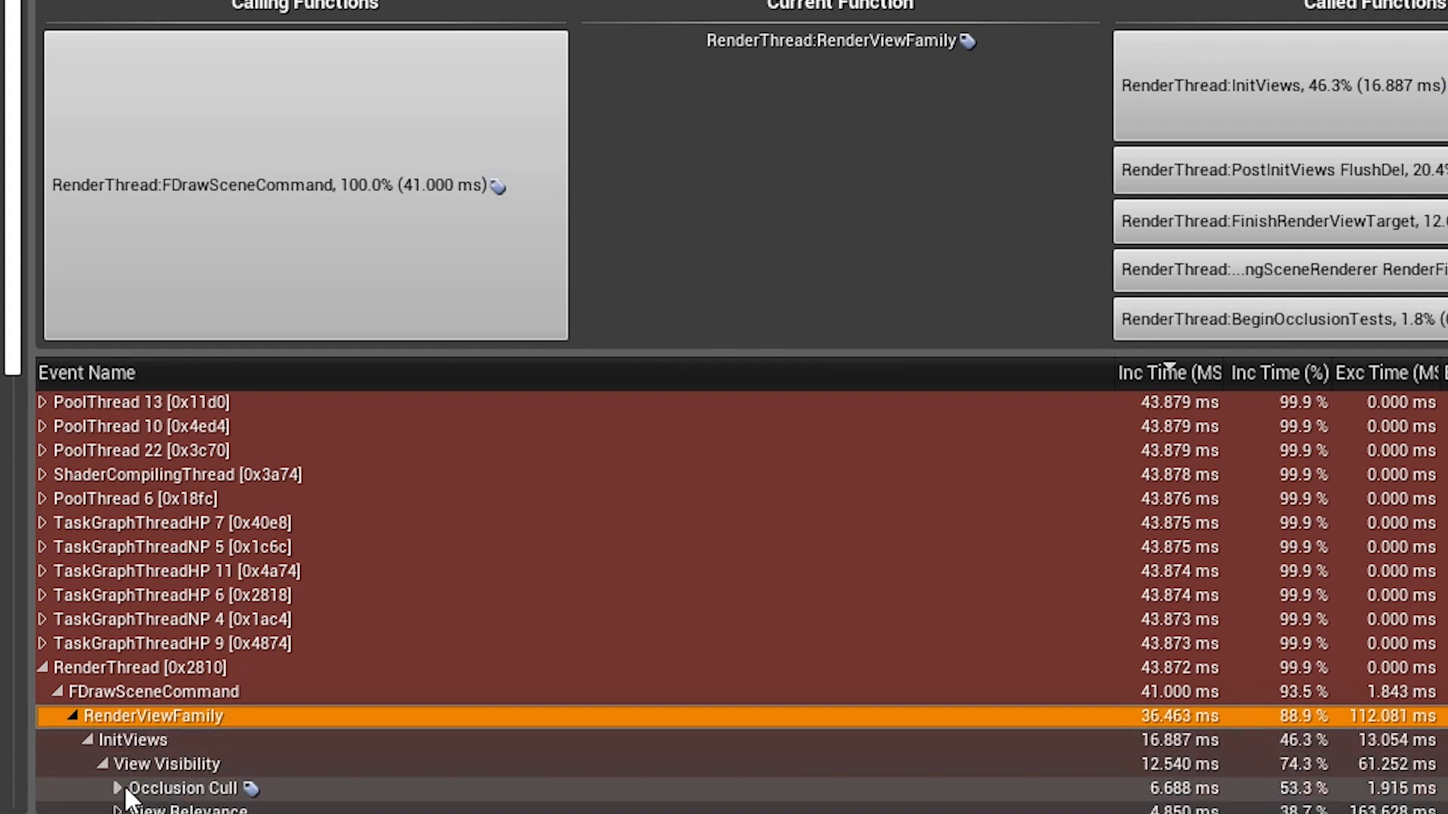
{"action": "left_click", "coordinate": [174, 789]}
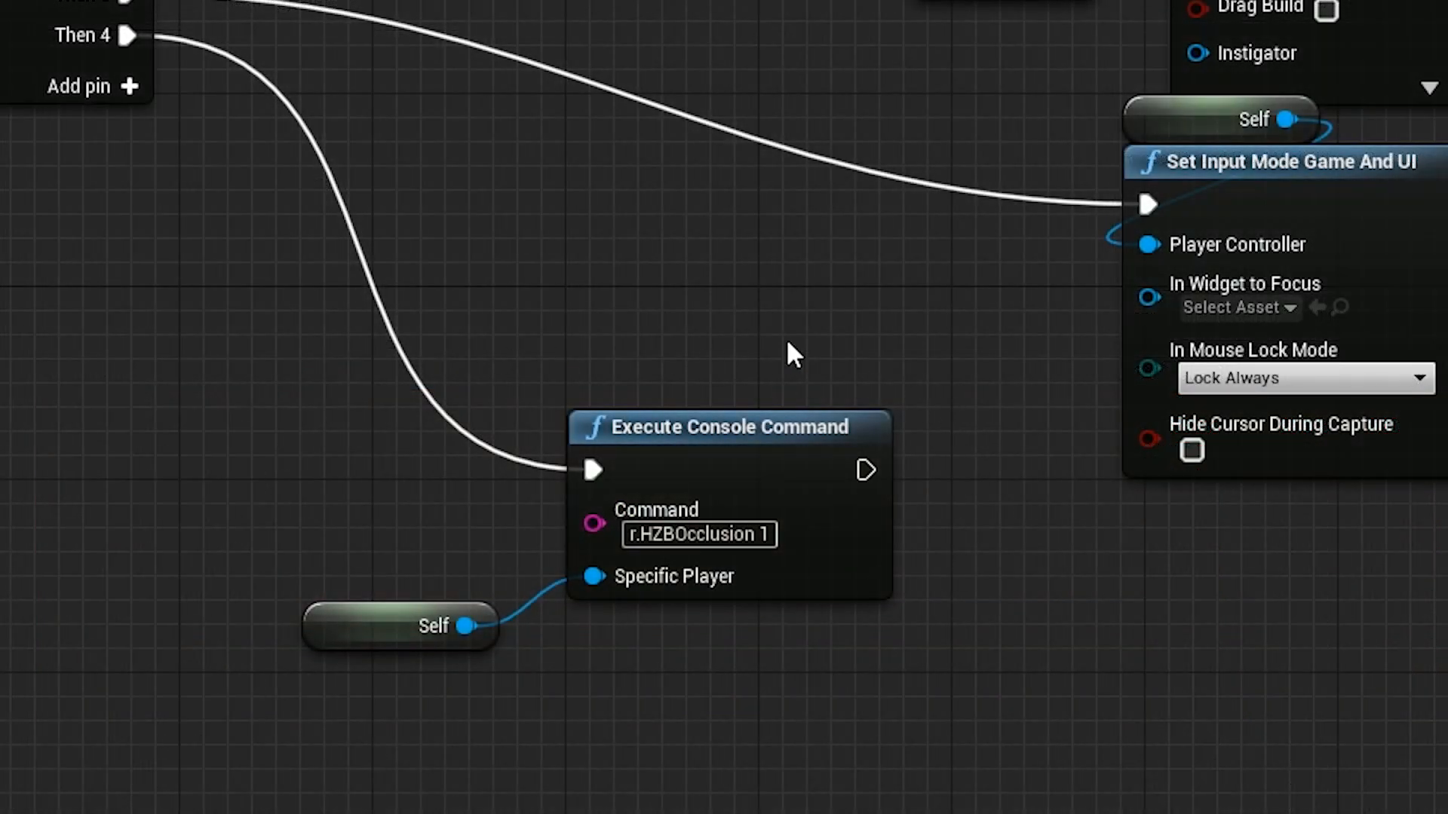
{"action": "mouse_move", "coordinate": [971, 725]}
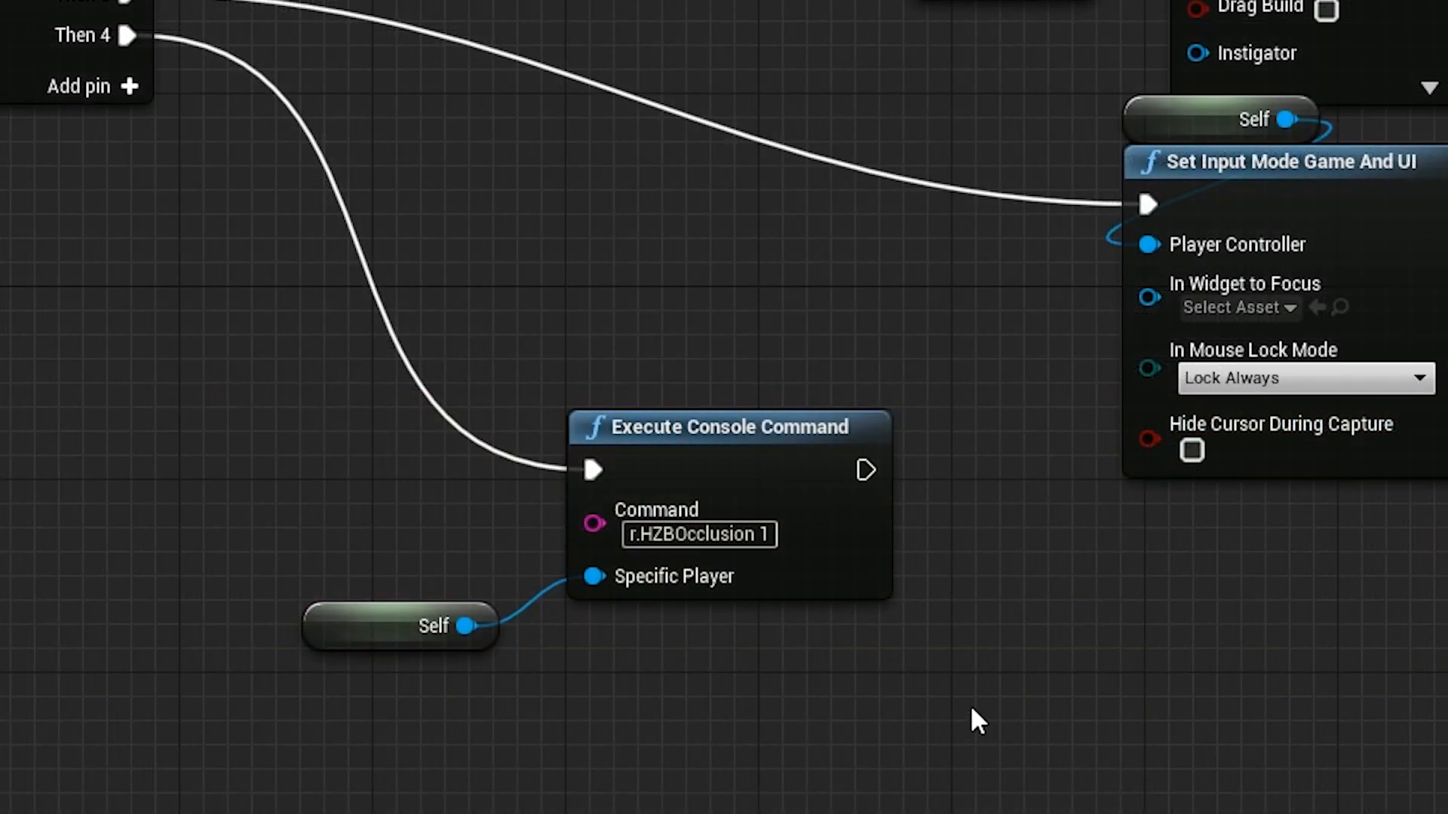